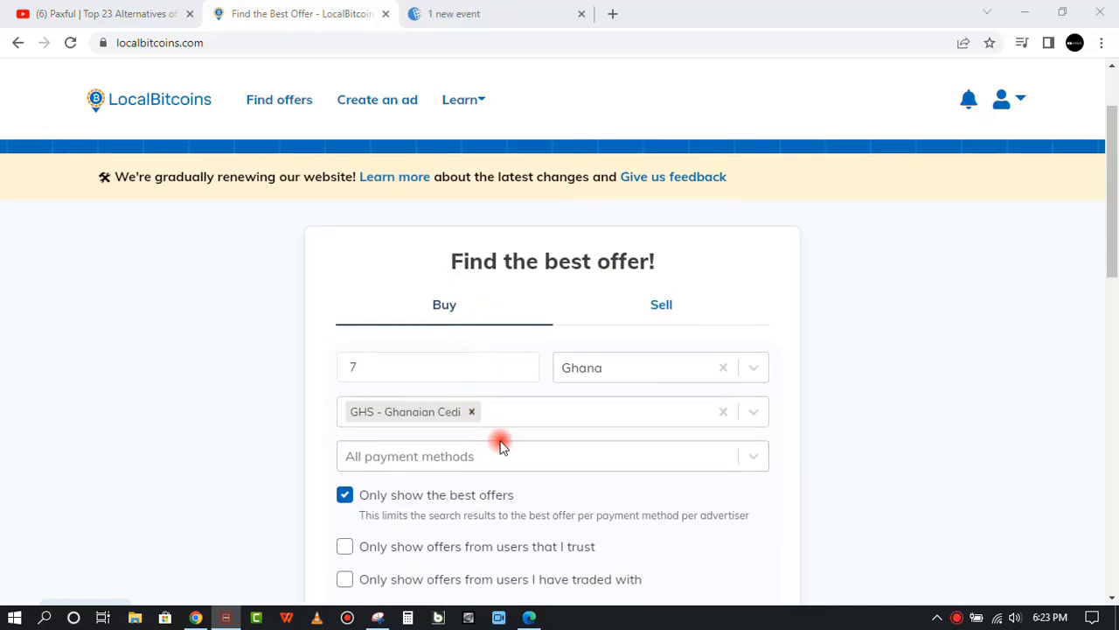
Step: Filter the Ghana buy search to WebMoney payment with US Dollar added as currency
click(551, 456)
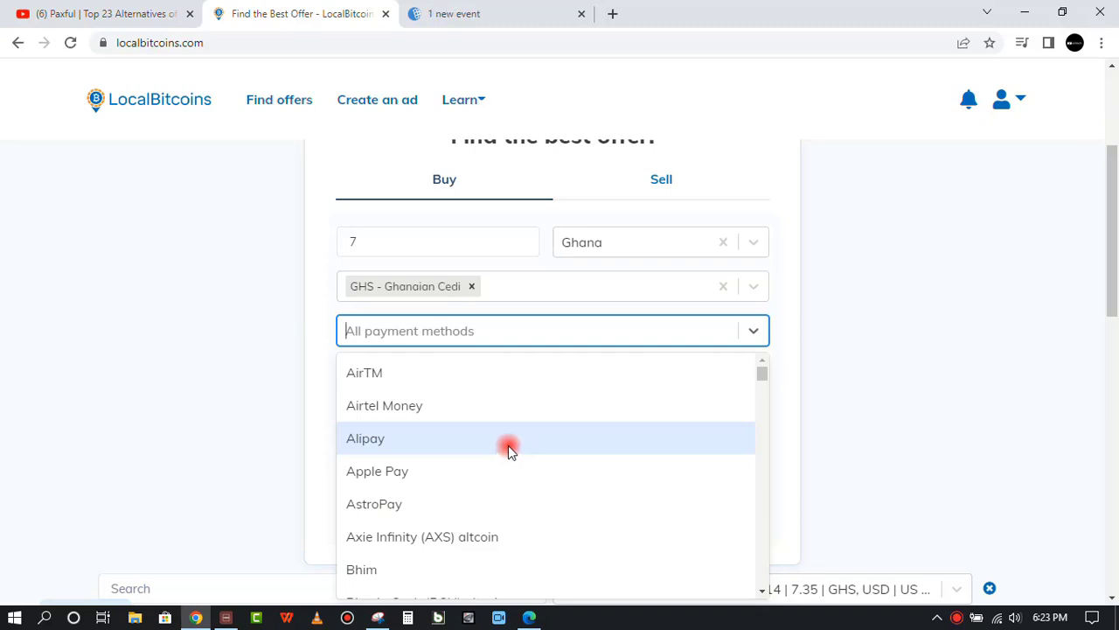
text(we)
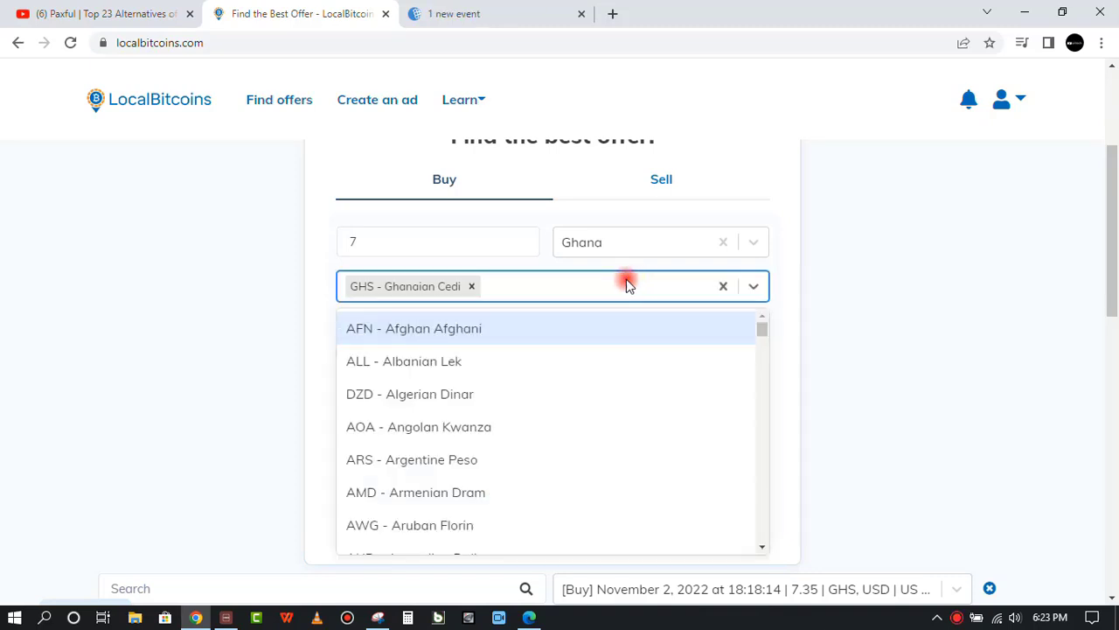
text(usd)
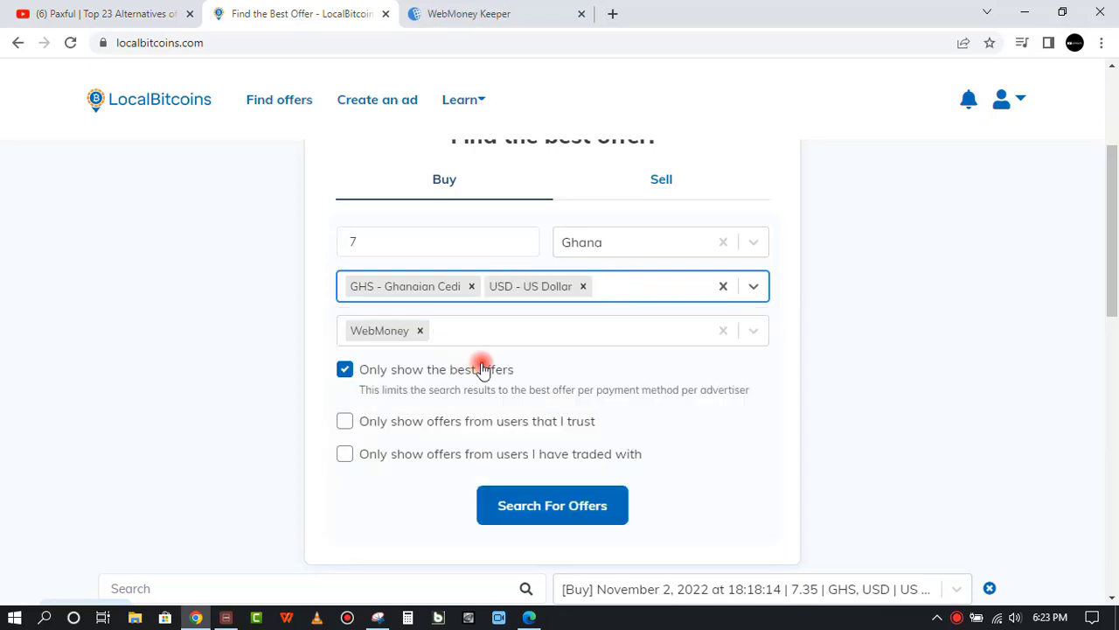
click(552, 505)
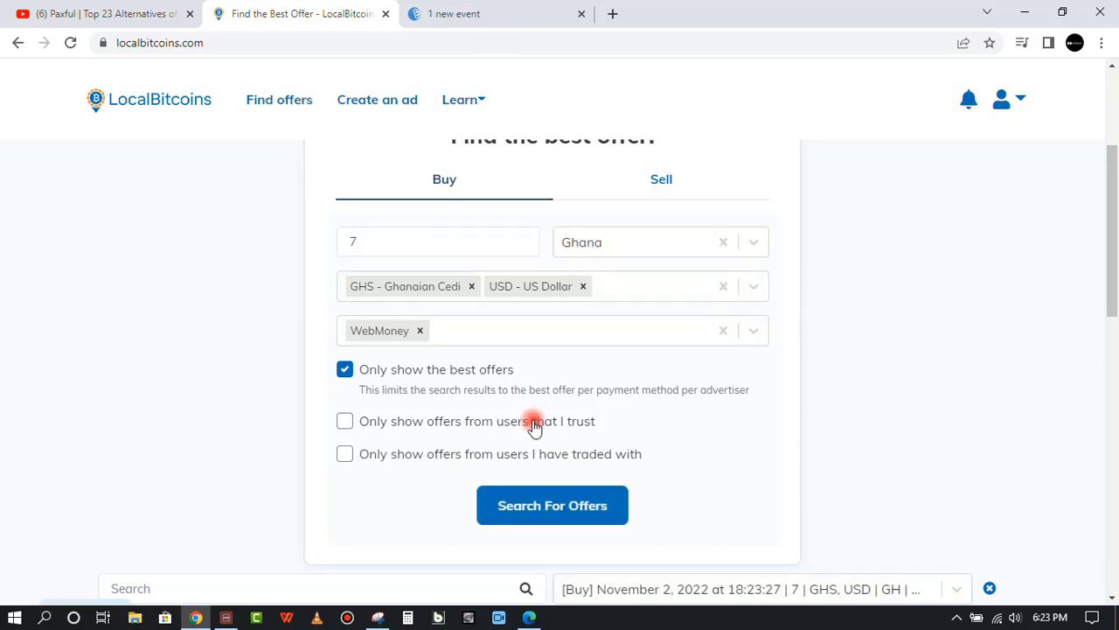
Step: Search WebMoney offers and start buying from the seller priced USD 24,614.91
click(552, 505)
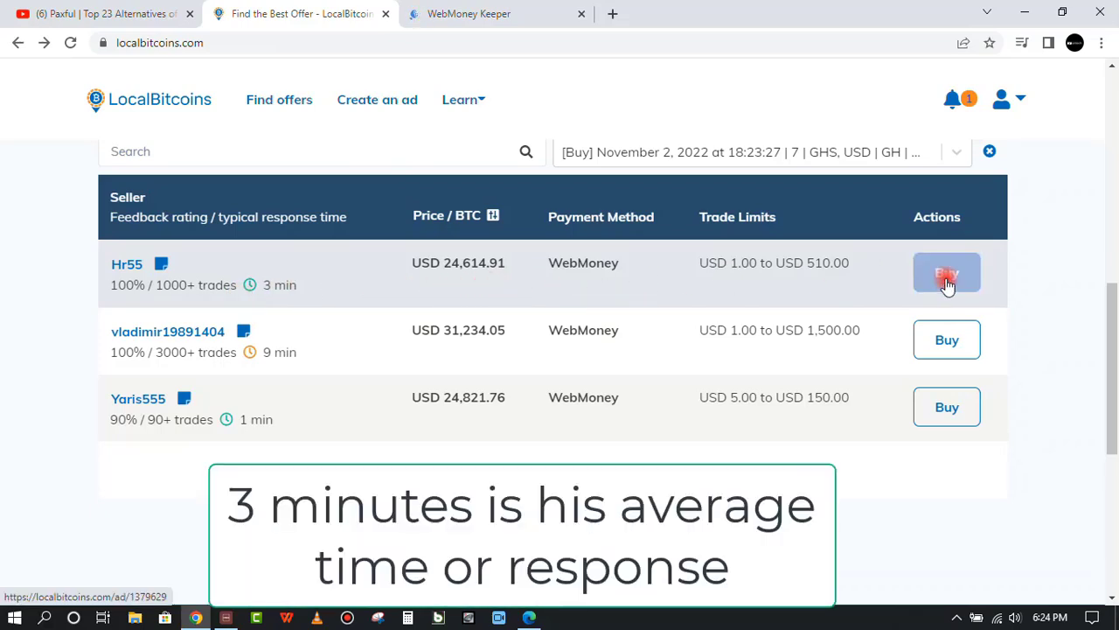
click(947, 273)
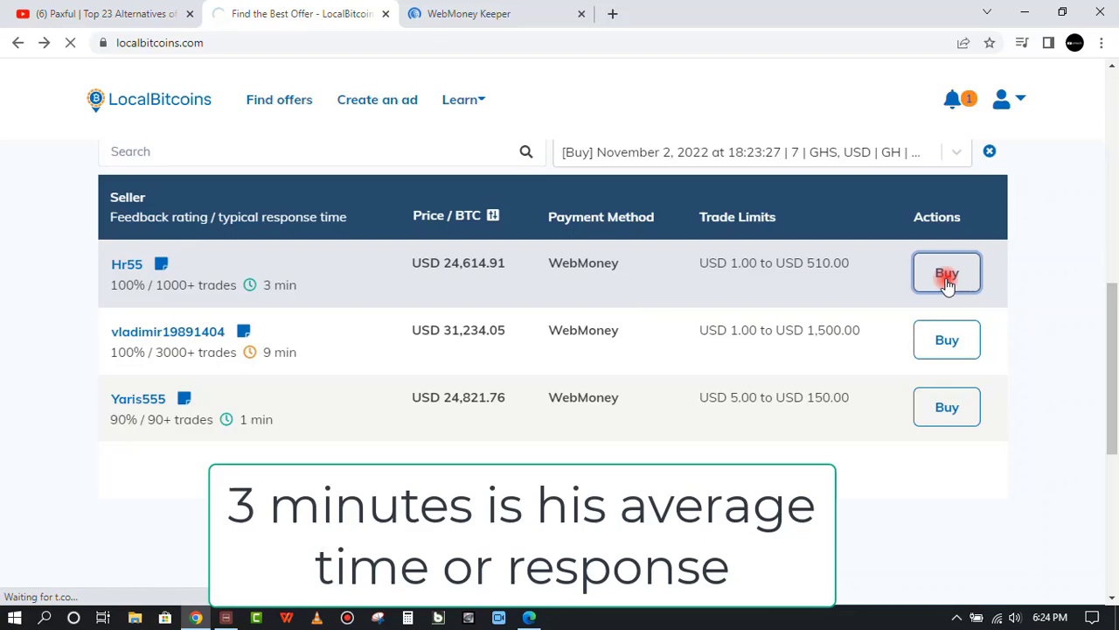
Step: Send a trade request for 7 USD with the message 'sorry'
click(946, 272)
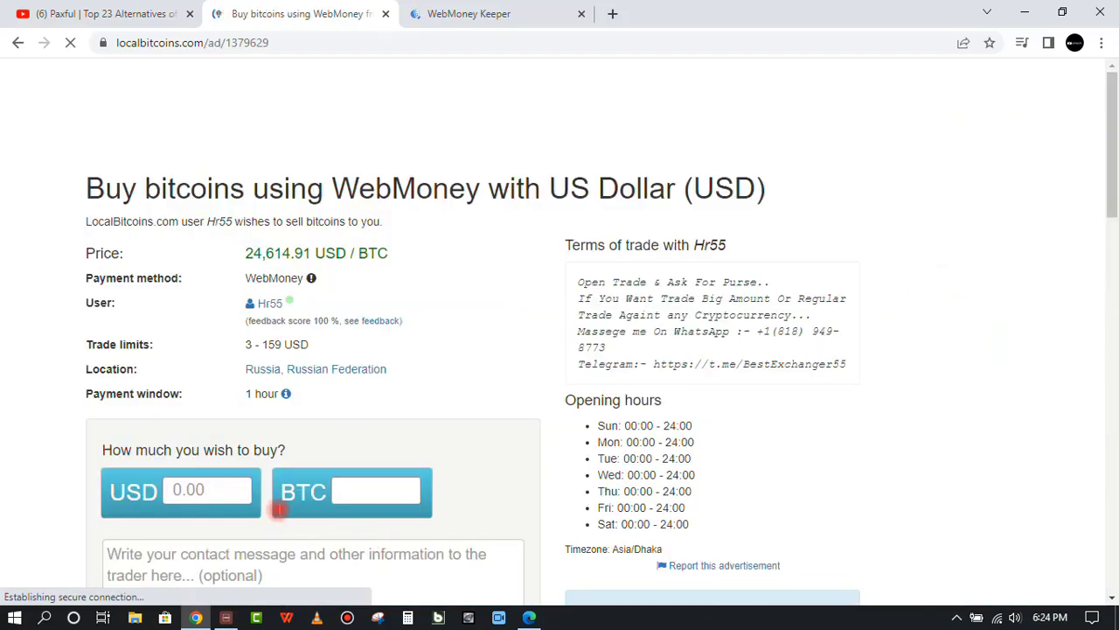
text(7)
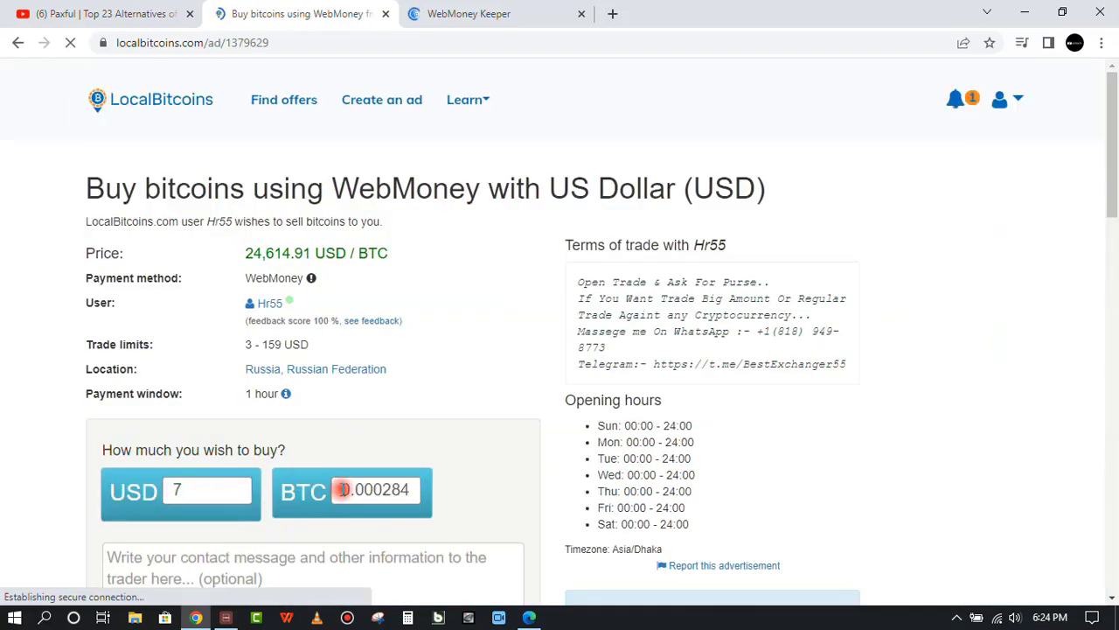
text(s)
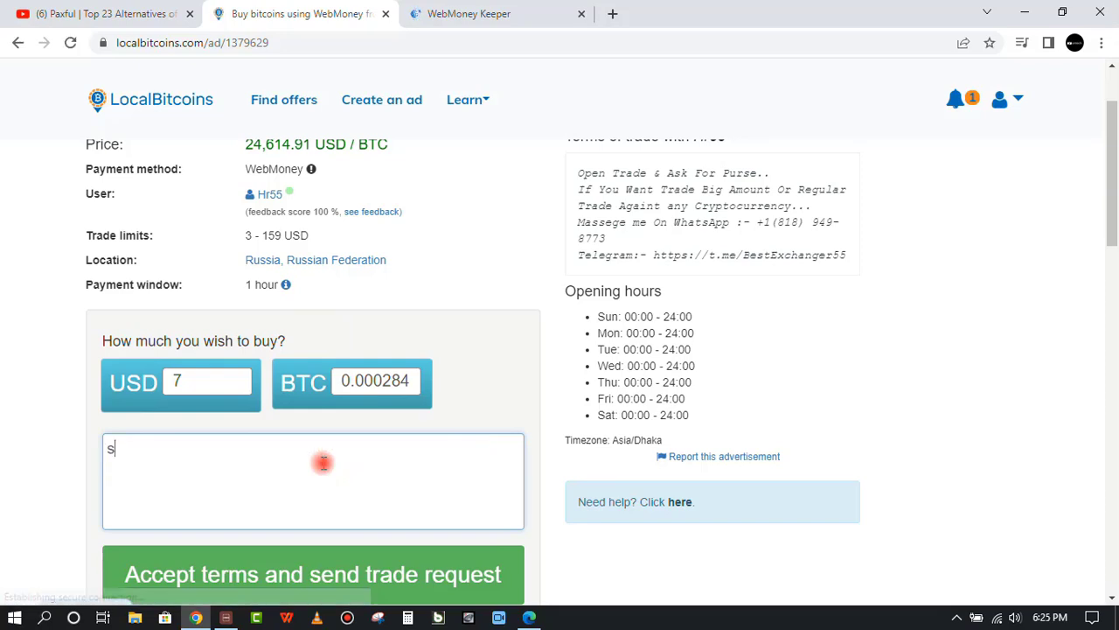
text(orry)
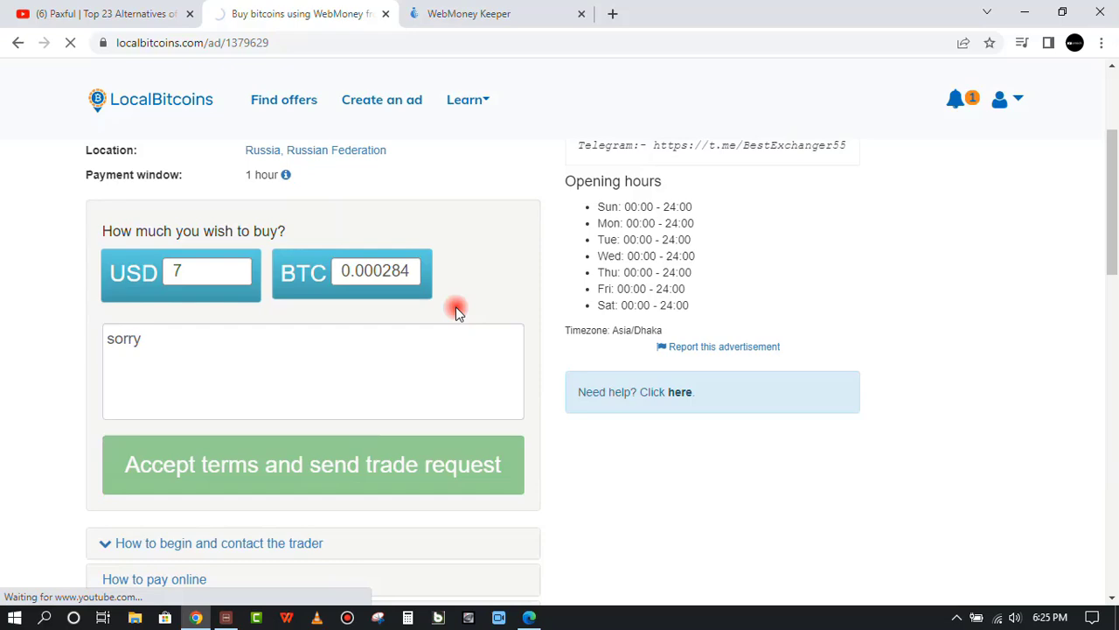
click(312, 464)
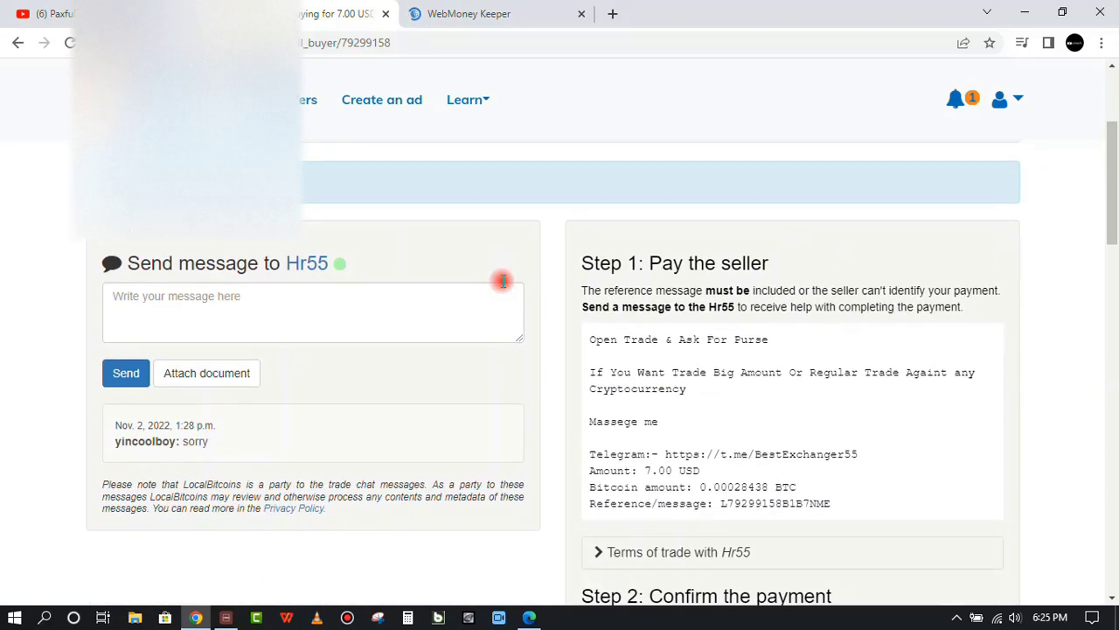
scroll(down, 3)
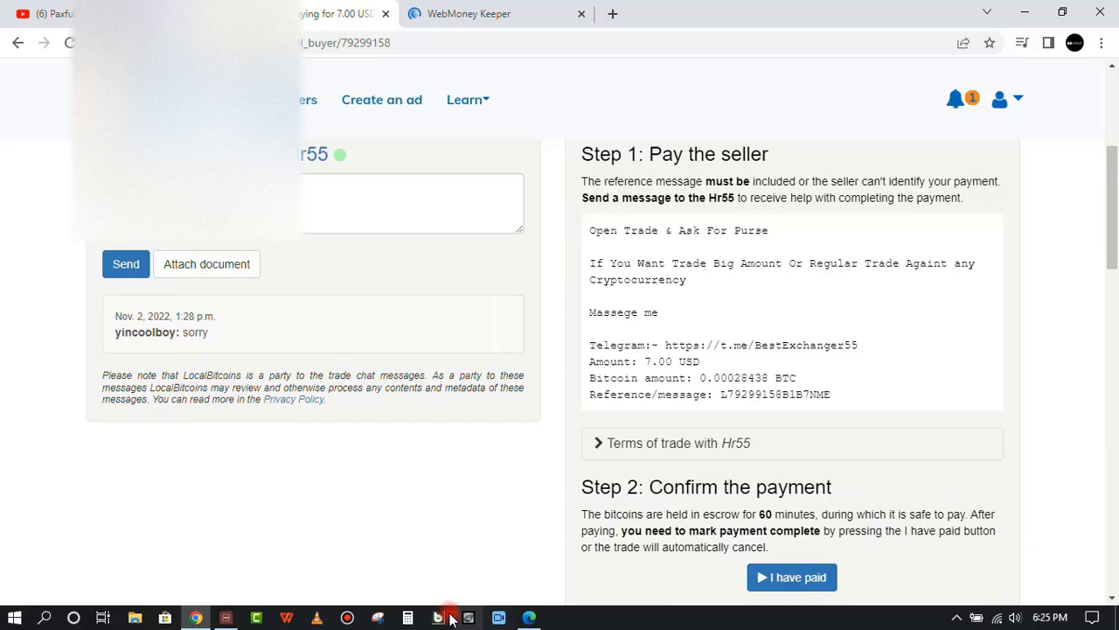
Step: Capture the payment instructions with Snipping Tool and save the PNG to the Desktop
click(449, 618)
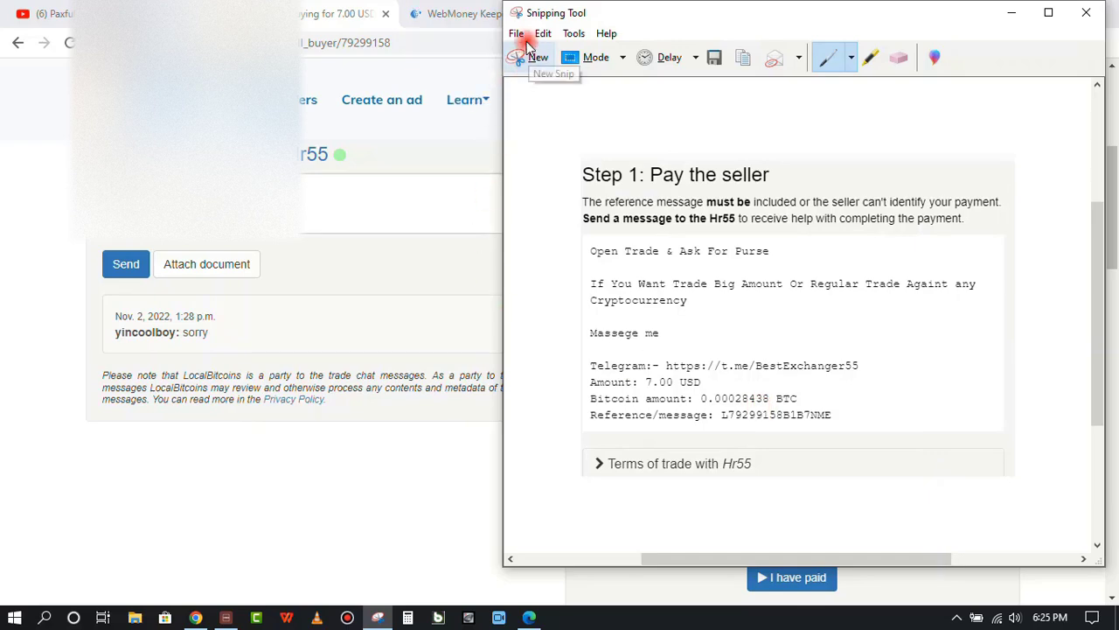
mouse_move(555, 84)
text(rall)
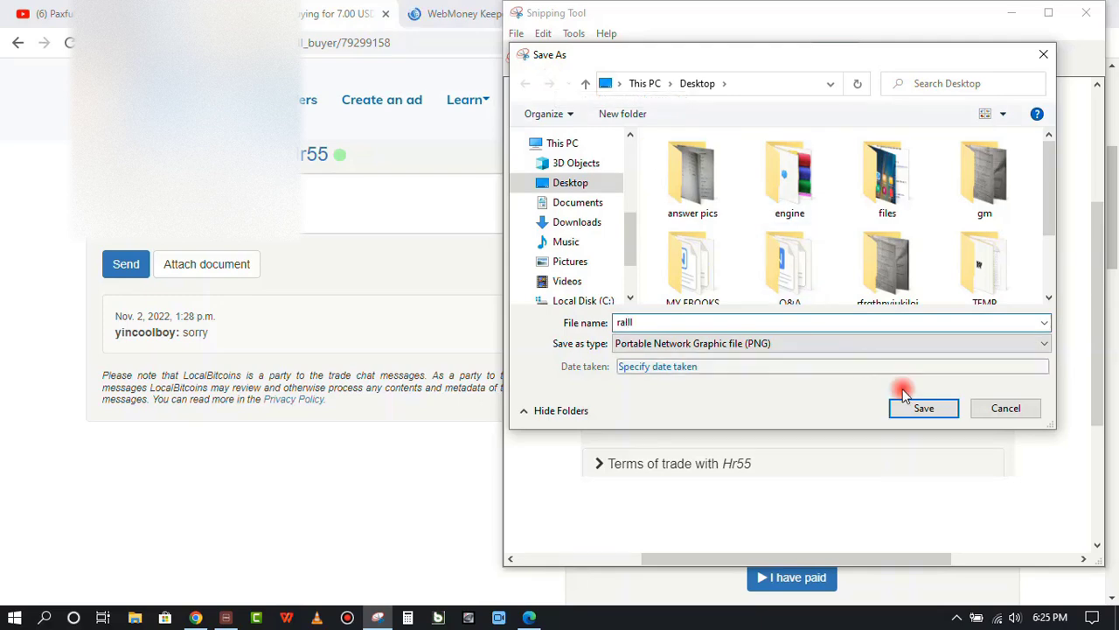
click(924, 407)
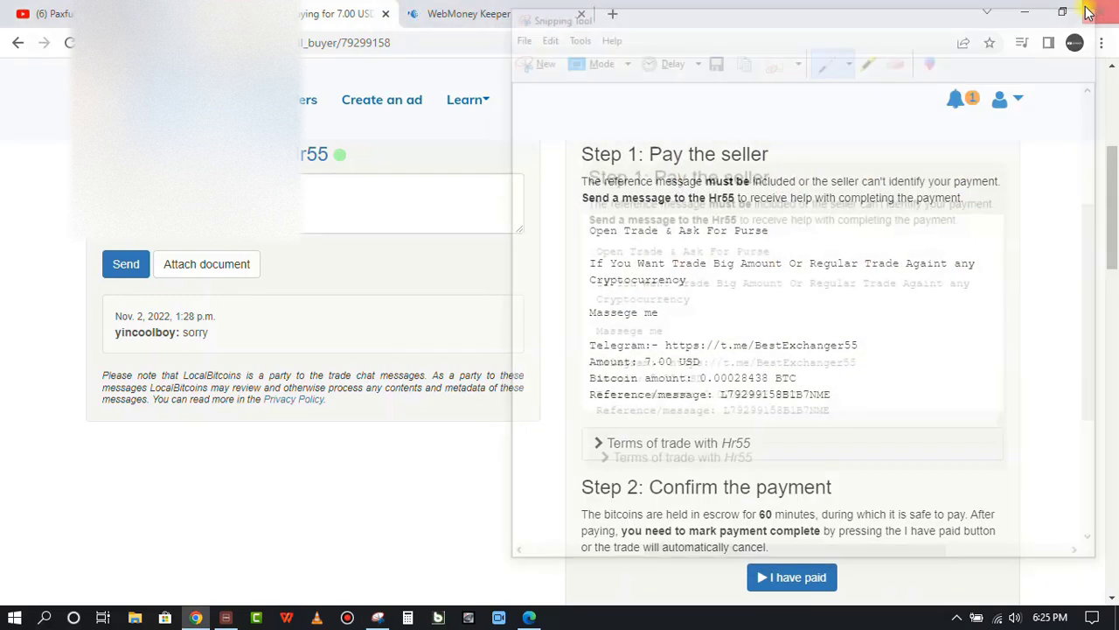
click(580, 14)
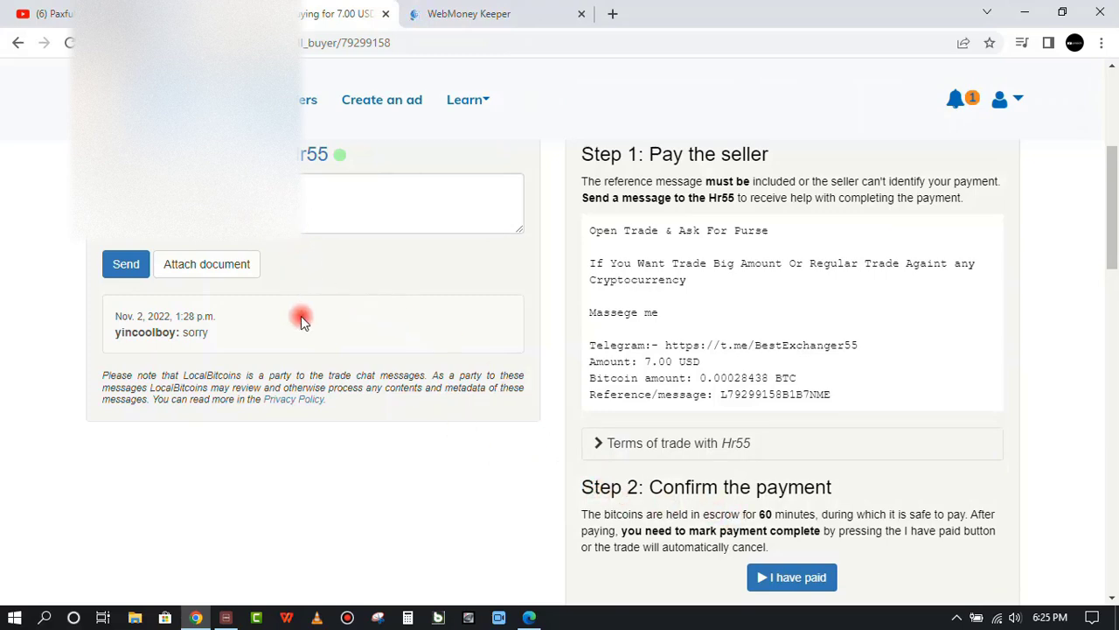
scroll(down, 3)
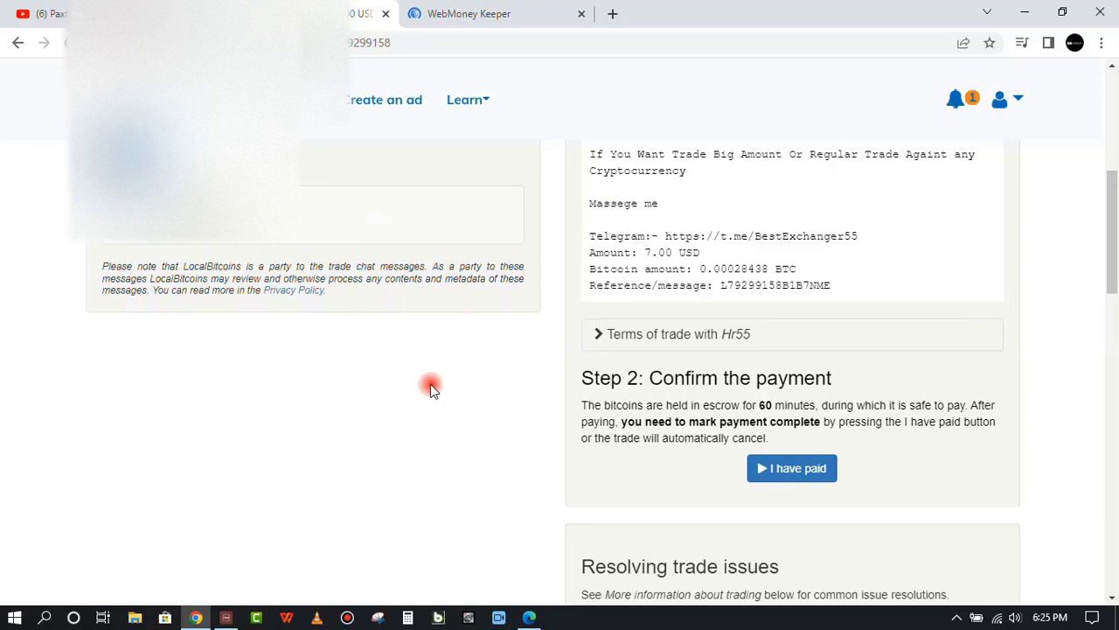
scroll(down, 3)
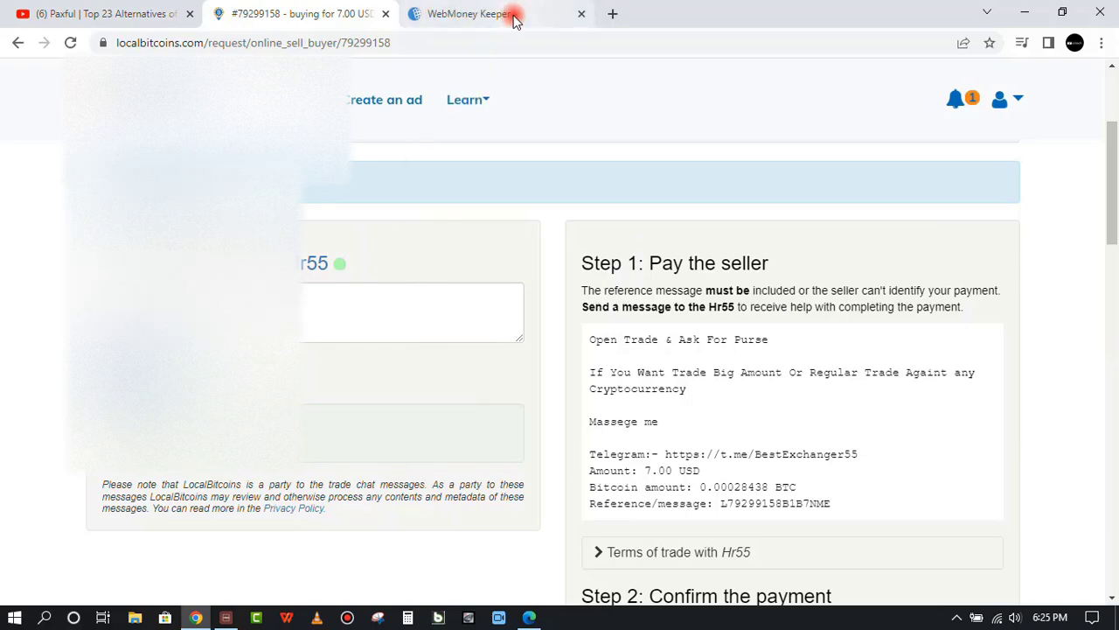
click(468, 14)
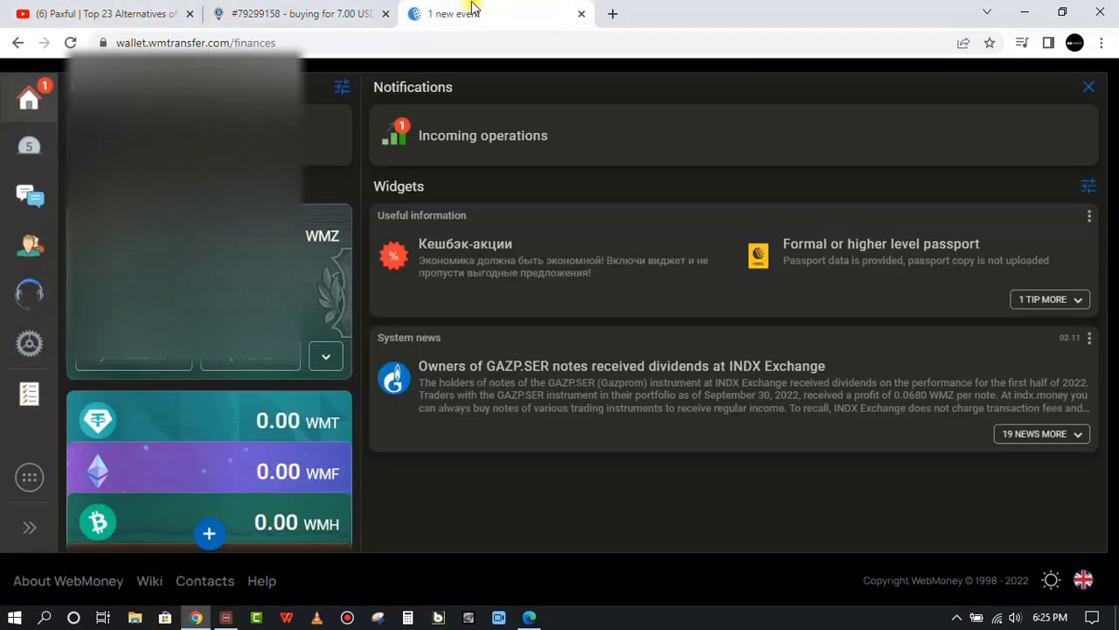
click(297, 13)
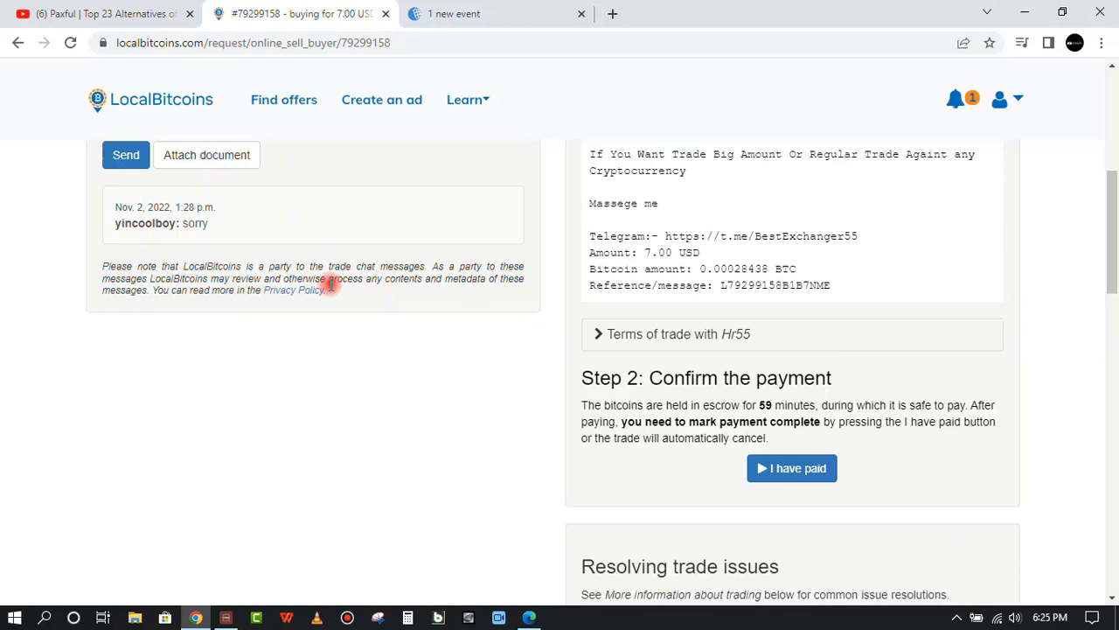
scroll(down, 3)
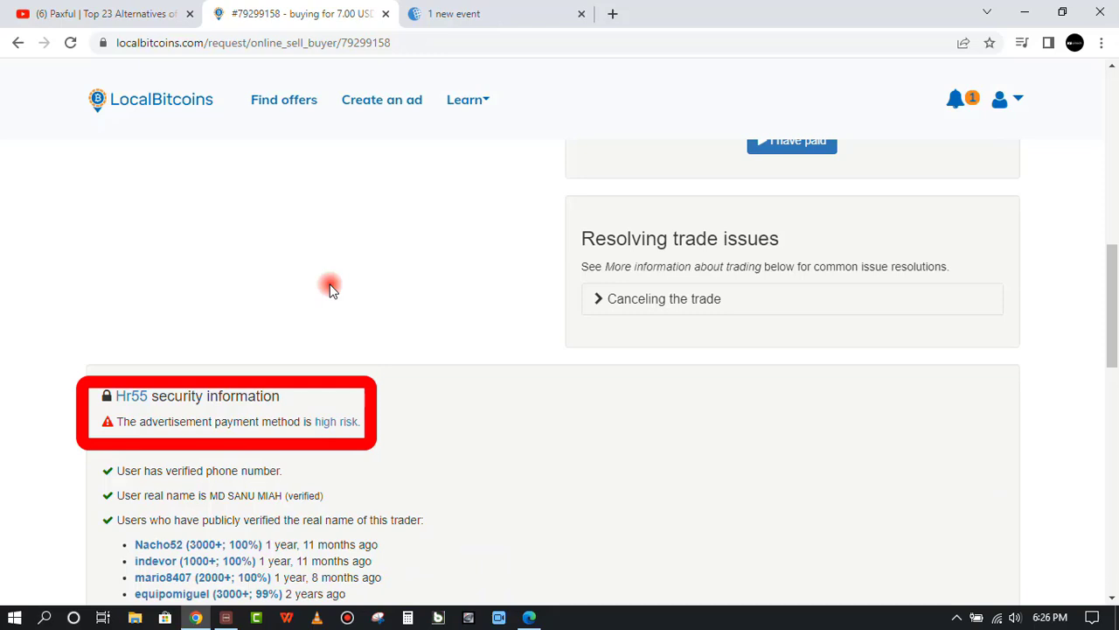
mouse_move(326, 289)
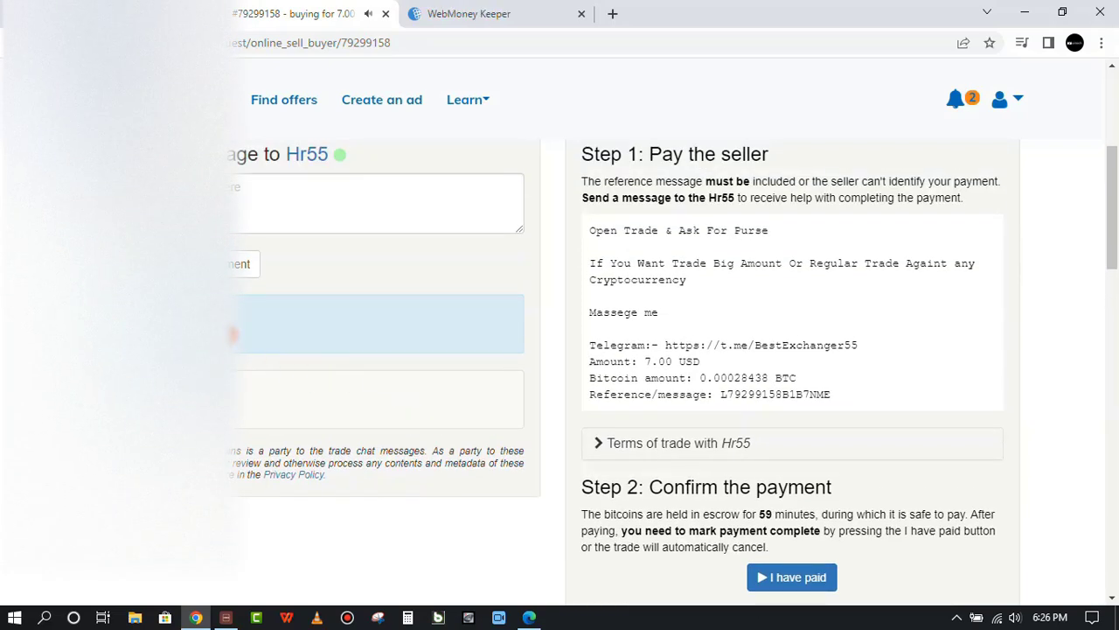
Step: Copy the seller's purse number from the chat and switch to WebMoney Keeper
right_click(253, 337)
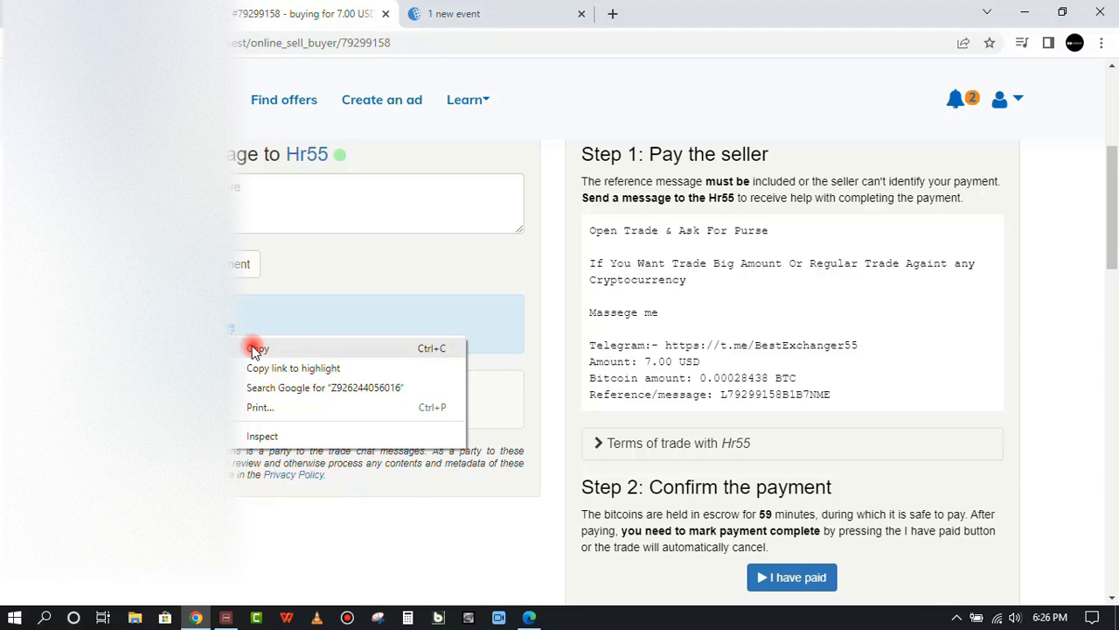
click(259, 348)
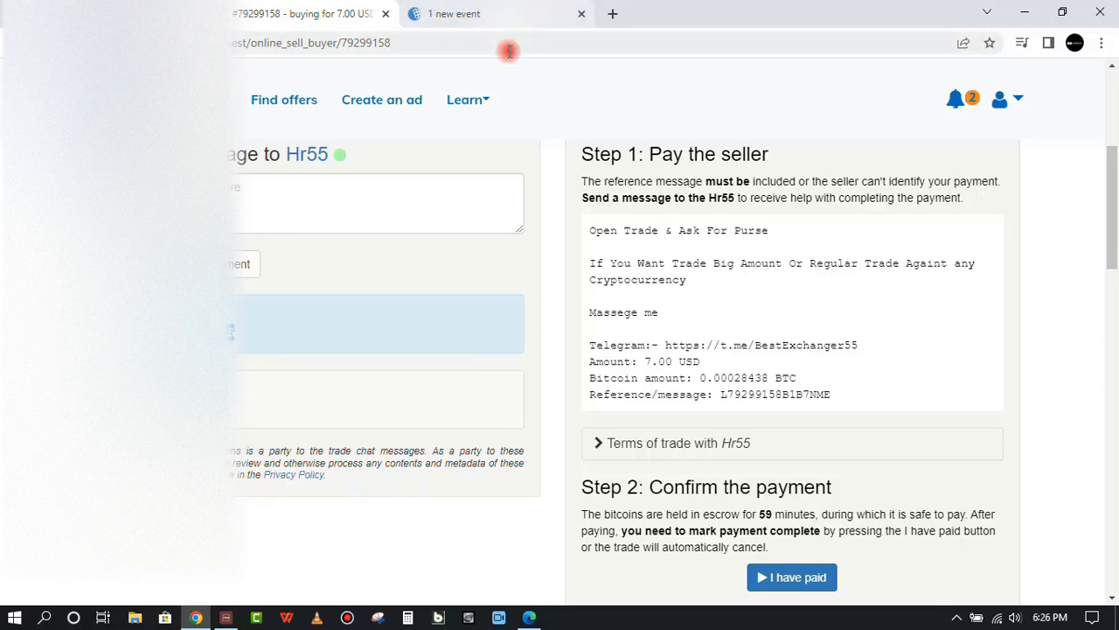
click(496, 13)
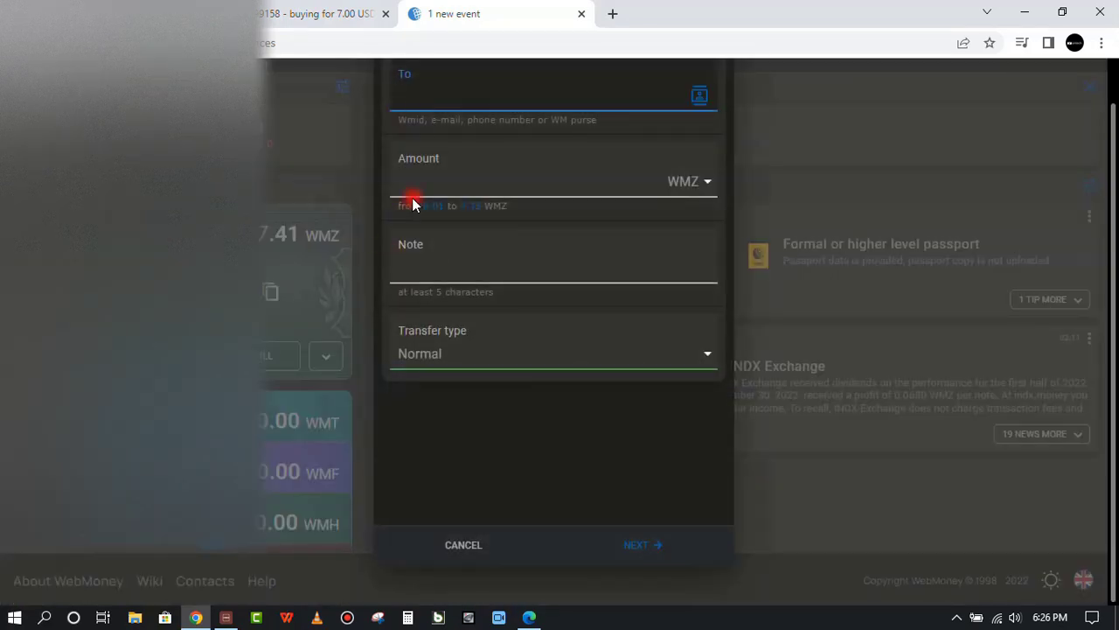
Step: Fill the transfer with the pasted seller purse, amount 7, and a delay-apology note
right_click(413, 197)
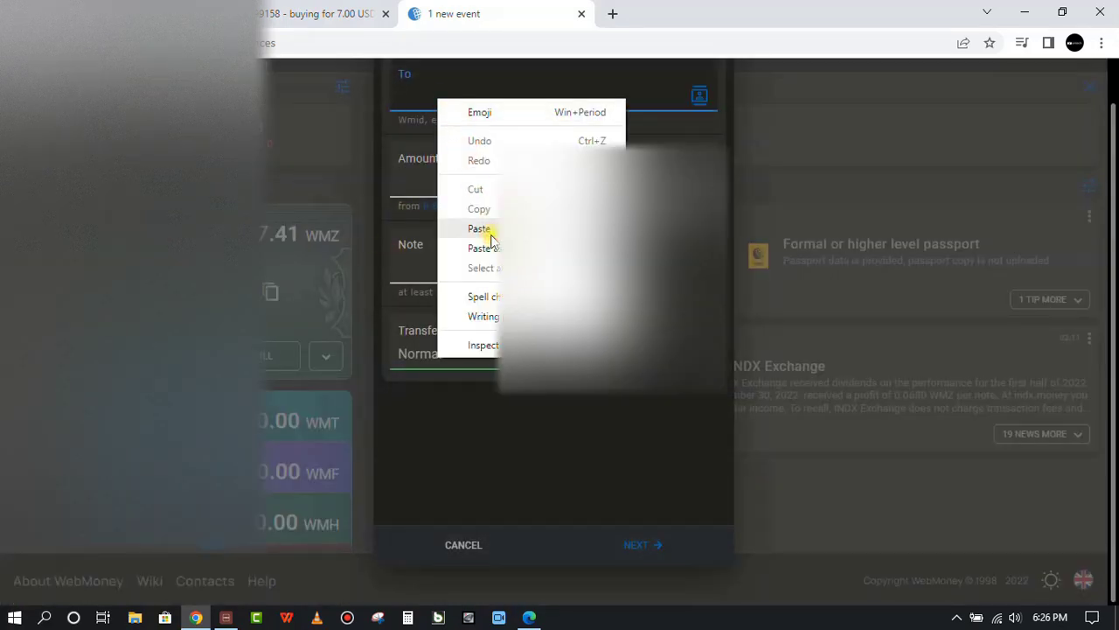
click(479, 228)
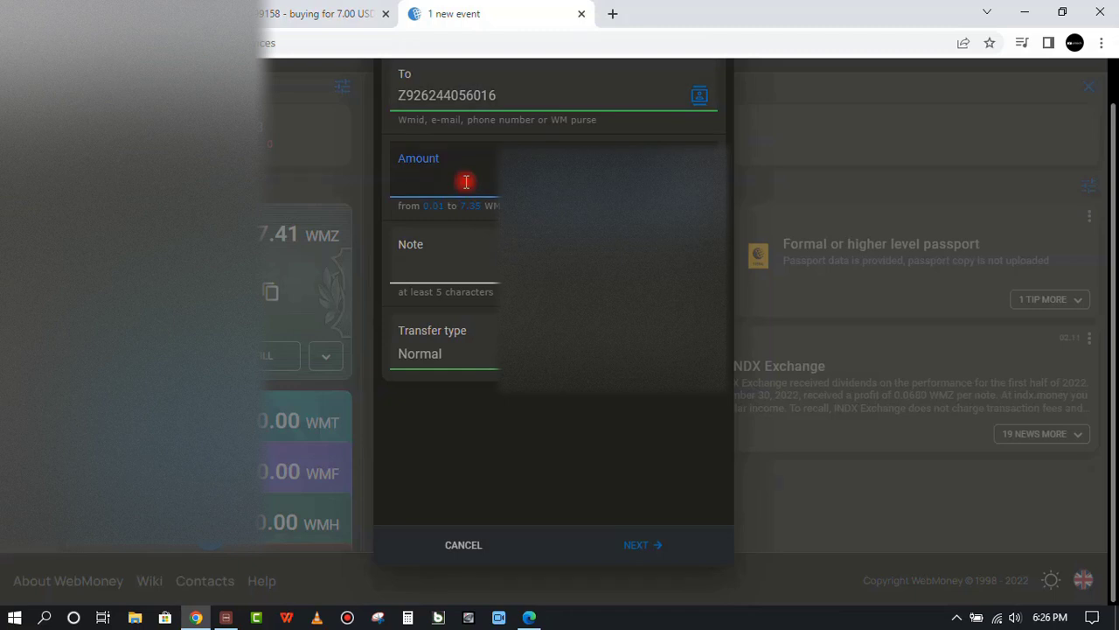
text(7)
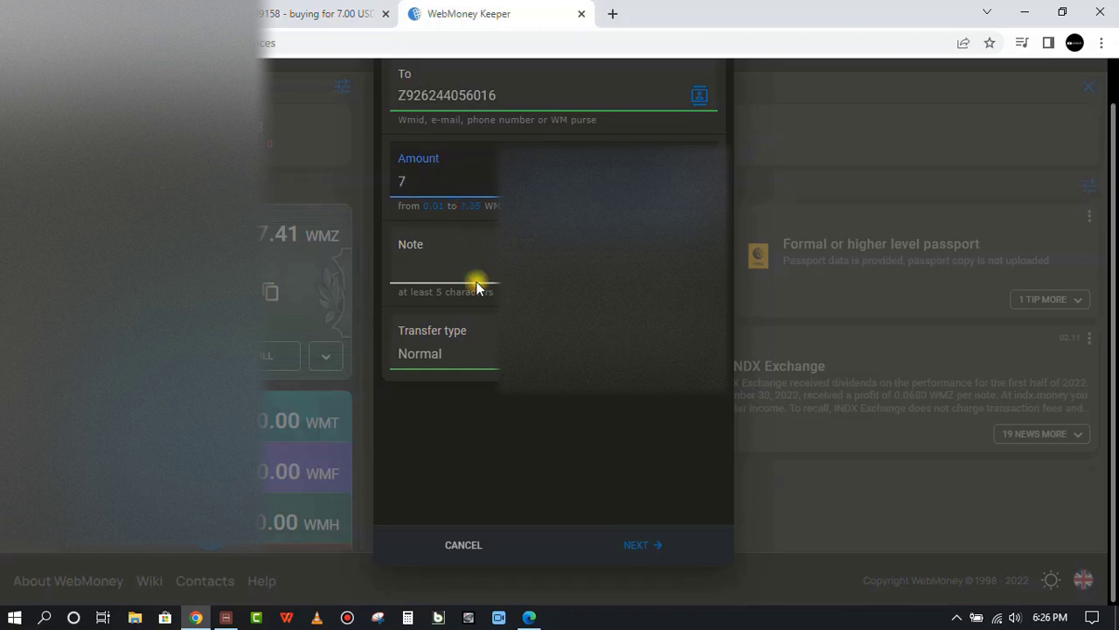
click(445, 265)
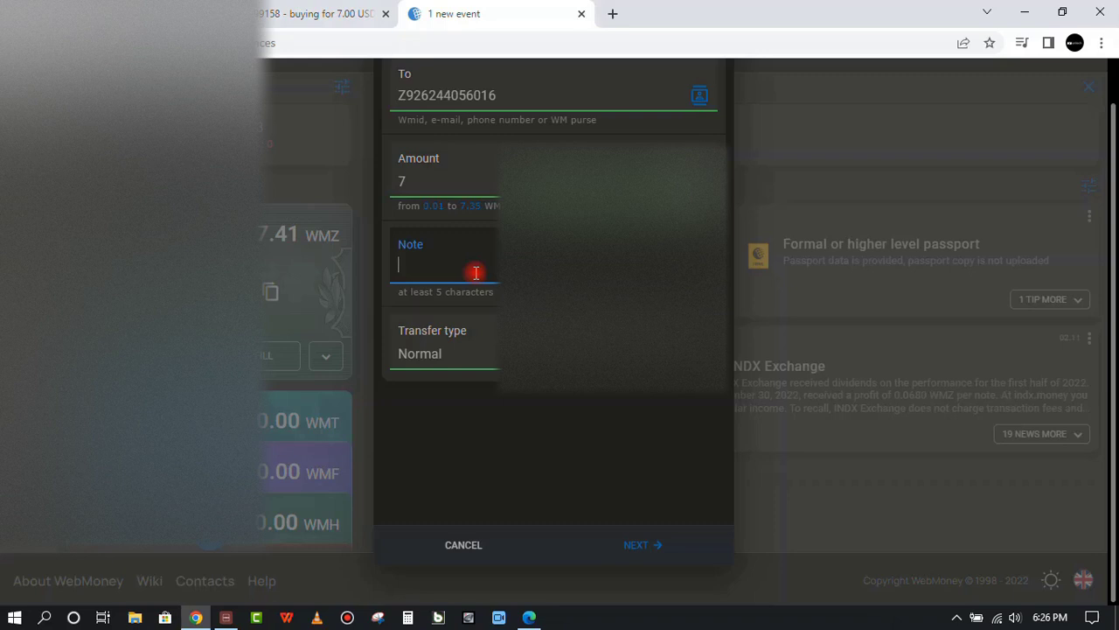
text(Sorry for)
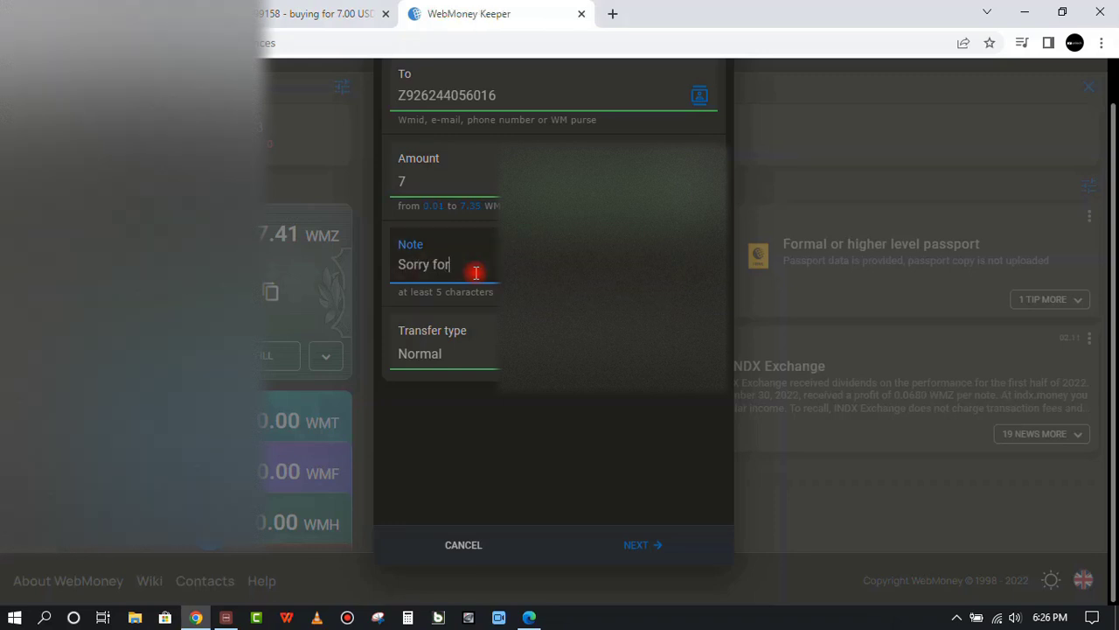
text(the dela)
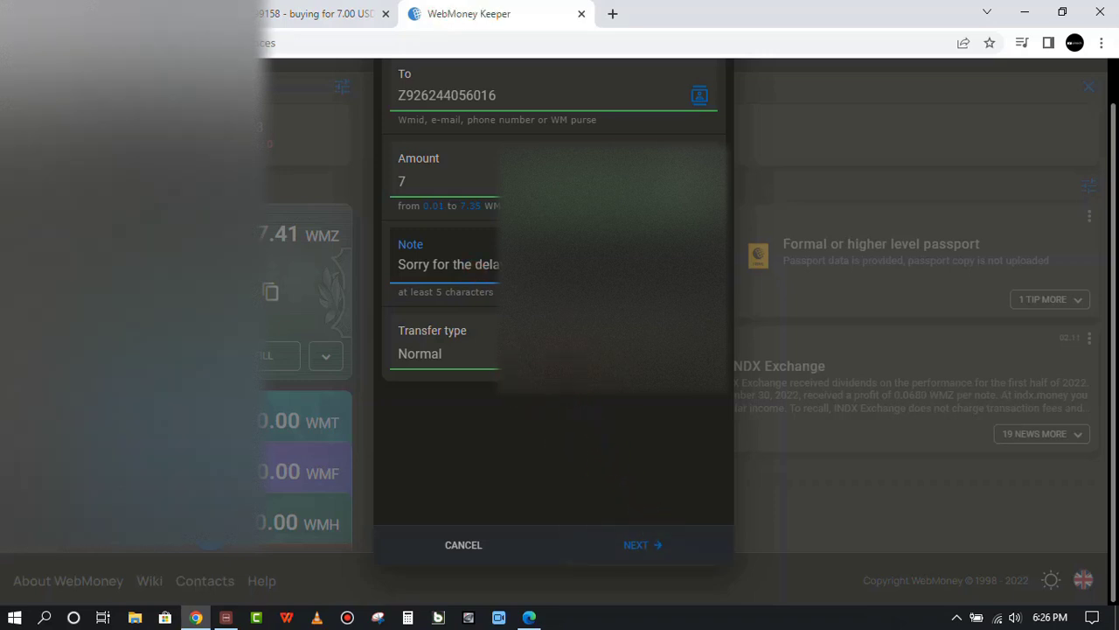
Step: Review the 7 WMZ transfer summary and request the confirmation code
click(638, 544)
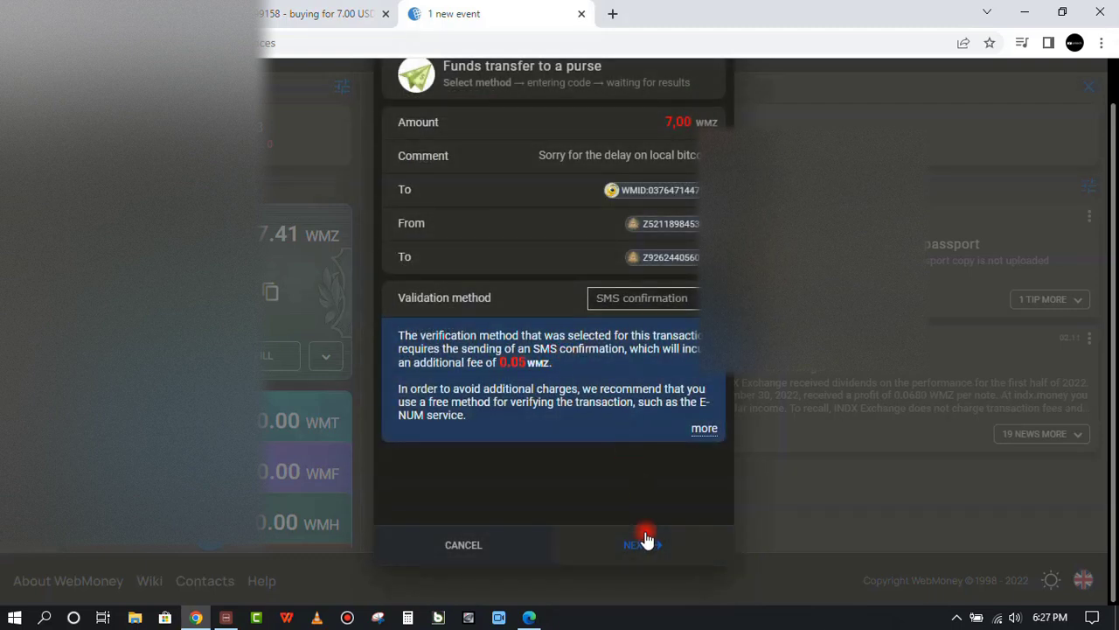
click(638, 544)
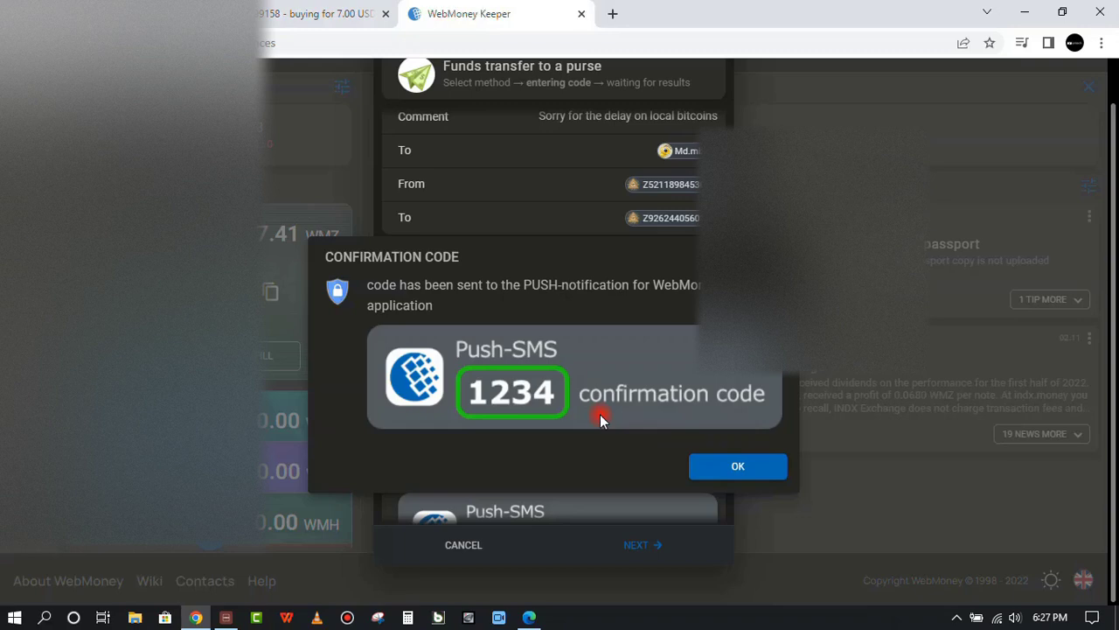
Step: Enter confirmation code 12 and confirm the 7 WMZ transfer
click(737, 466)
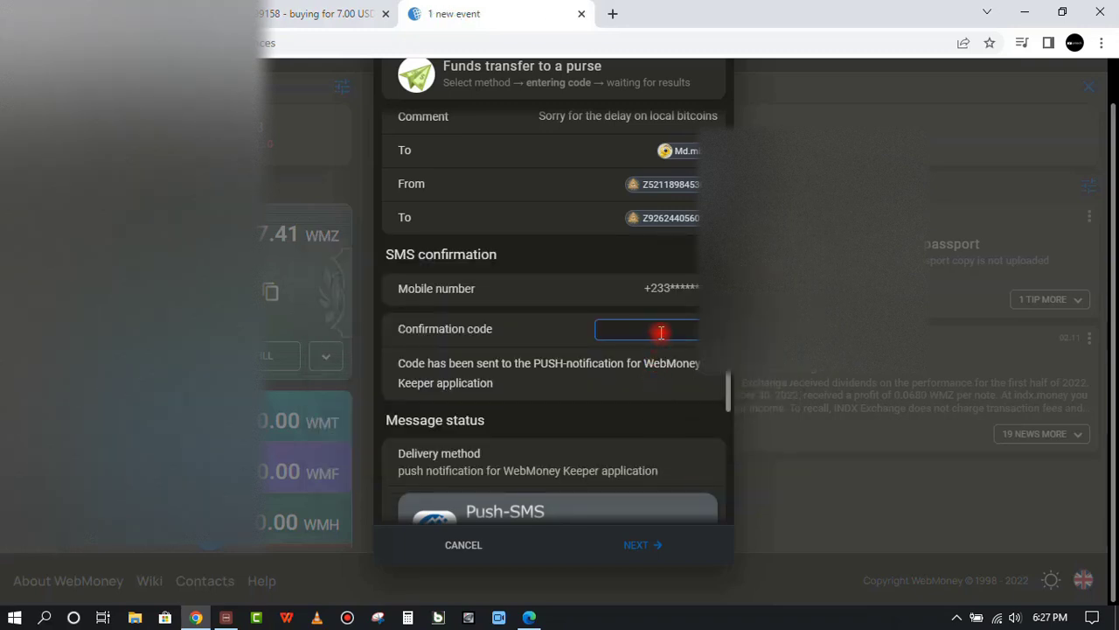
text(12)
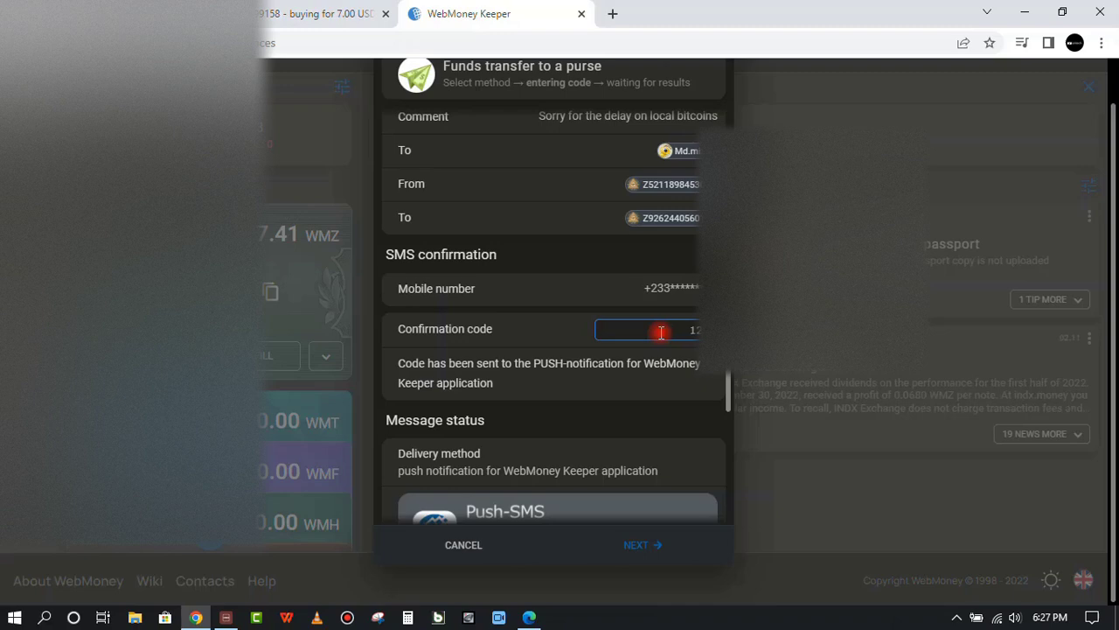
click(637, 544)
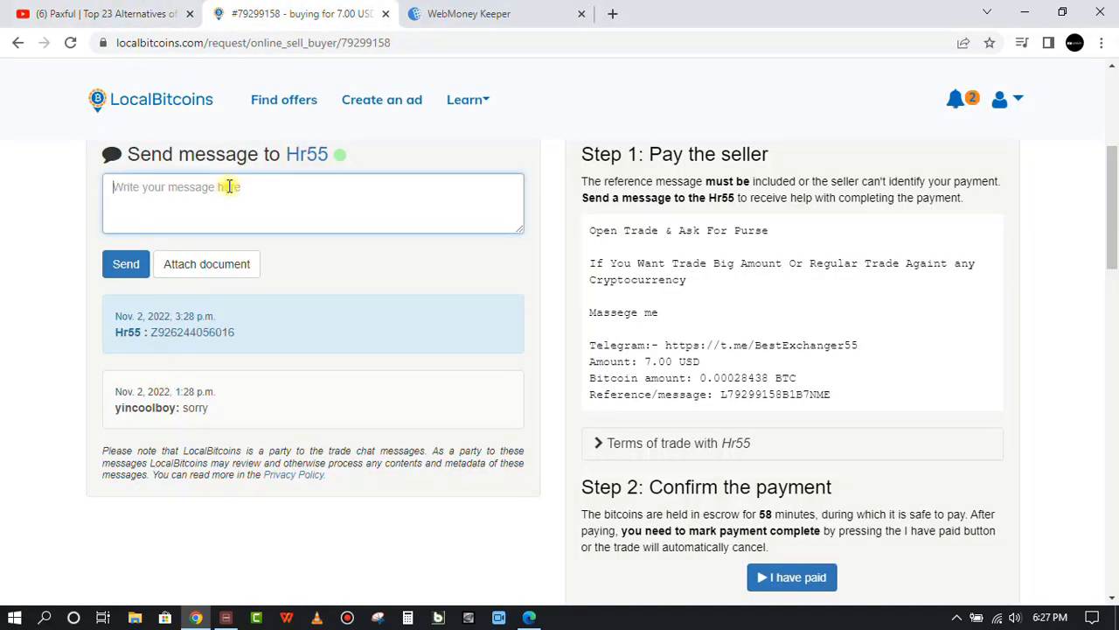
Step: Send 'sent' to Hr55 in the trade chat and show the notifications
text(sent)
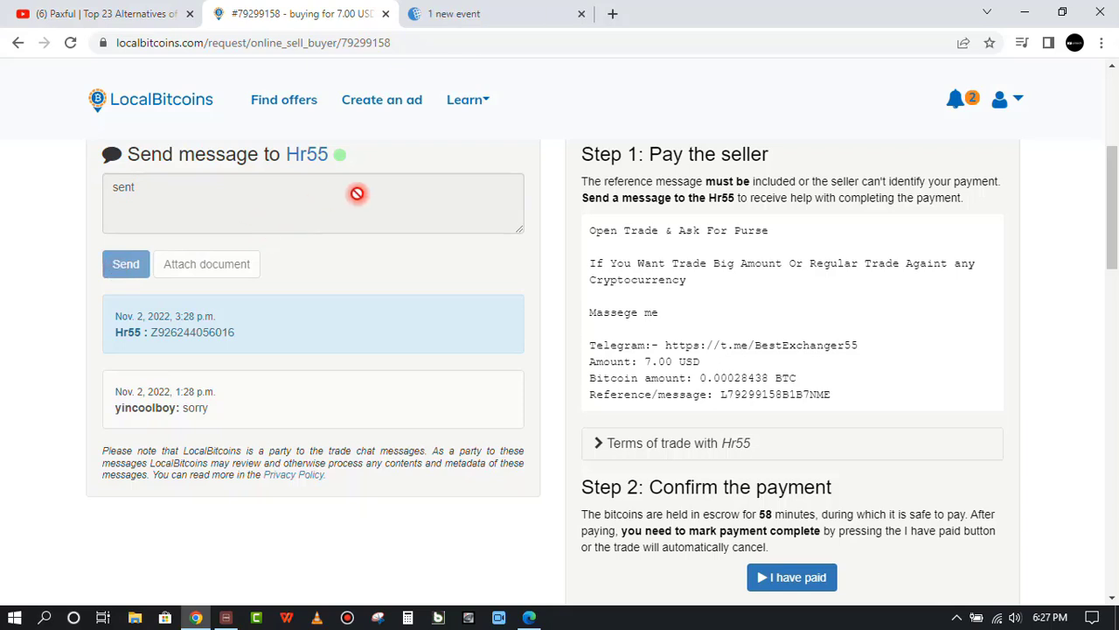
click(125, 263)
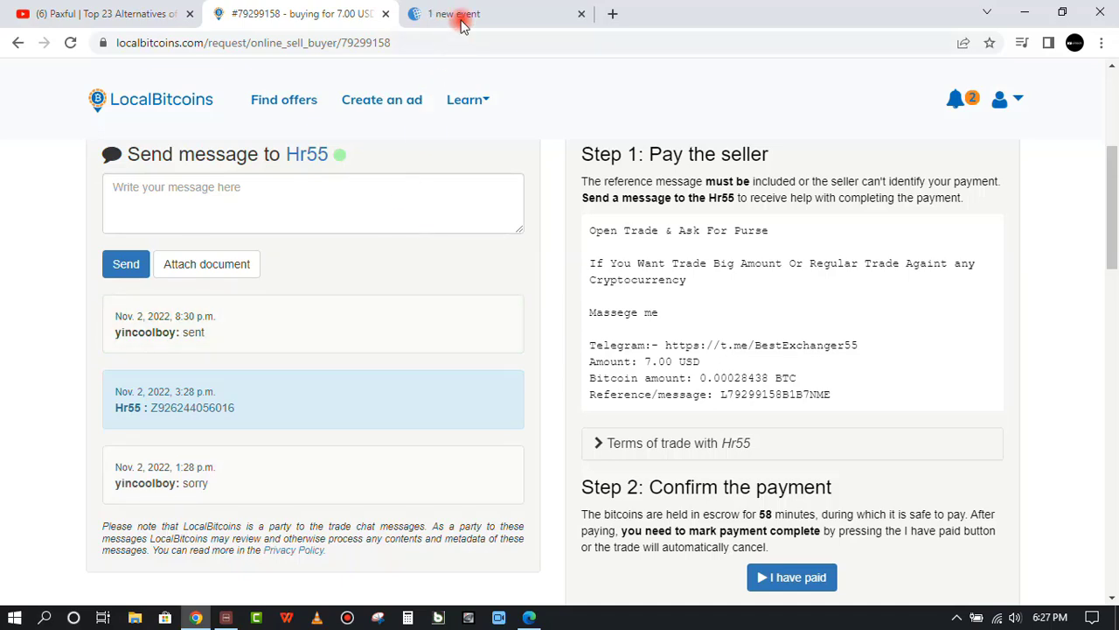
double_click(722, 198)
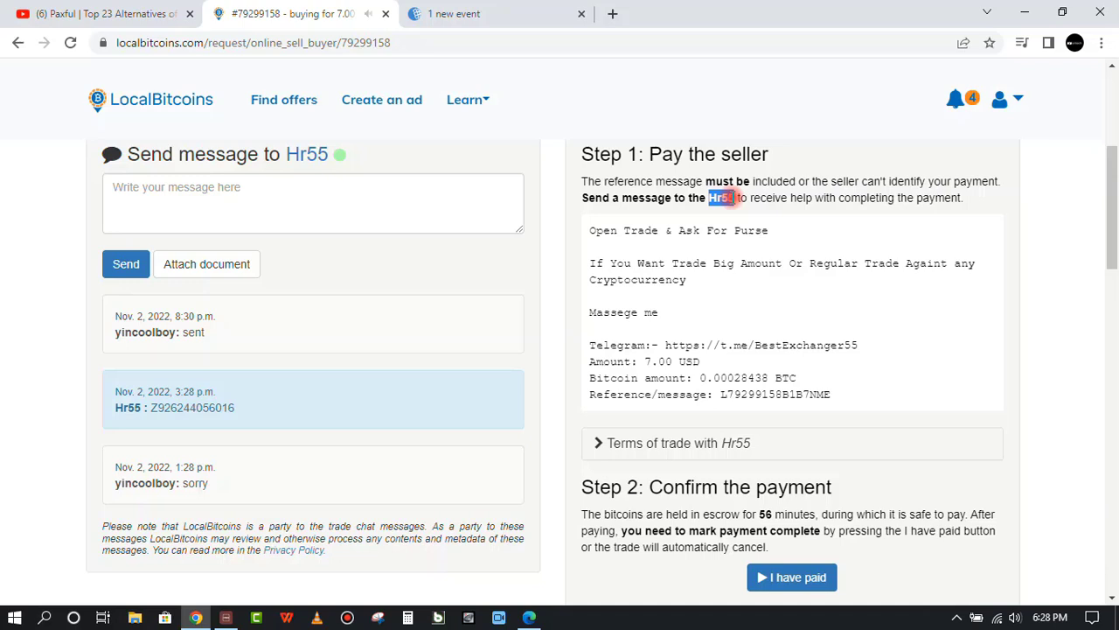
click(955, 98)
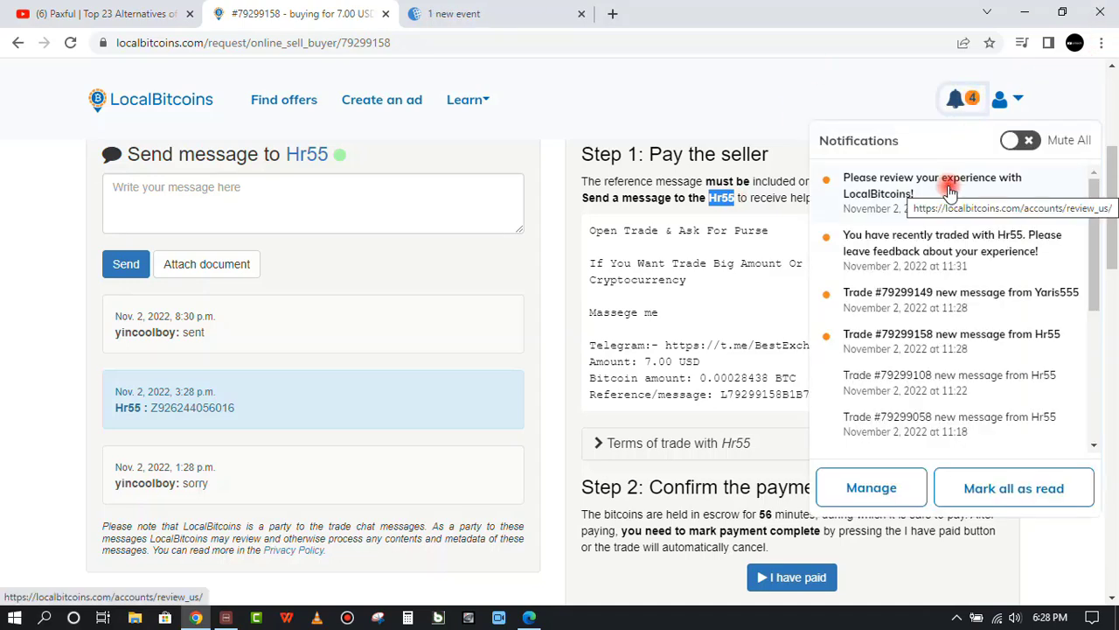
Step: Open the review-request notification and proceed through the two-factor authentication prompt
click(933, 185)
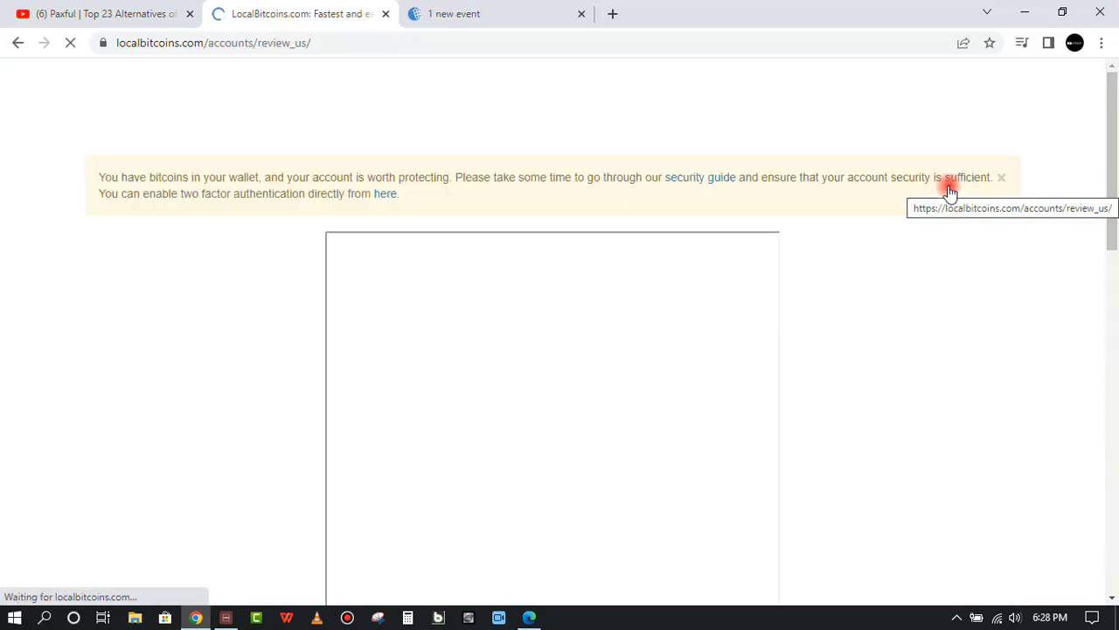
click(385, 194)
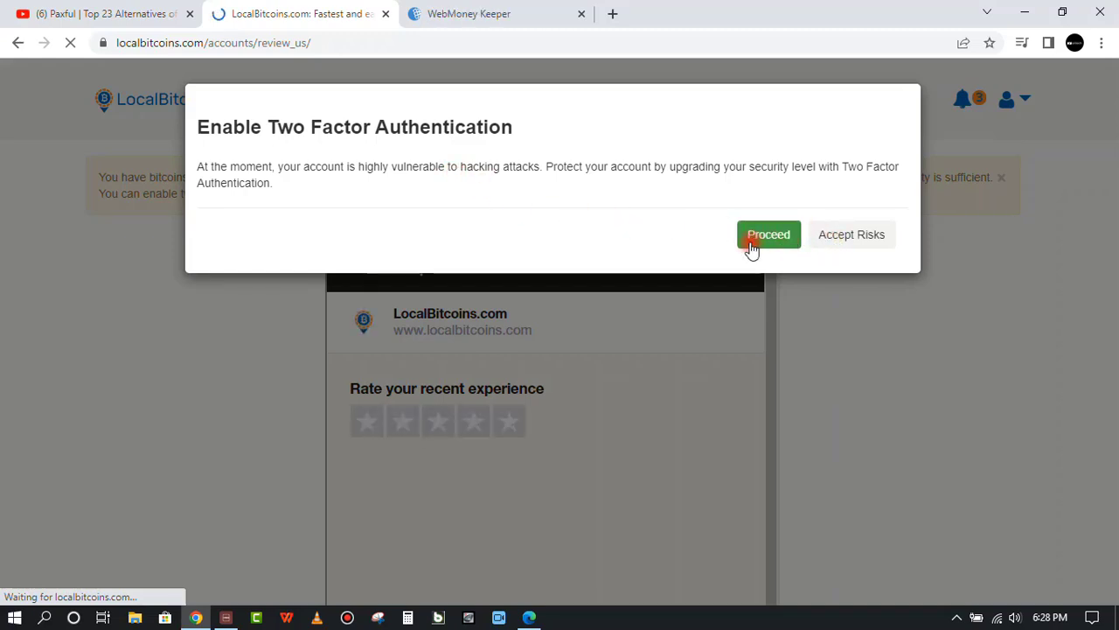
click(768, 235)
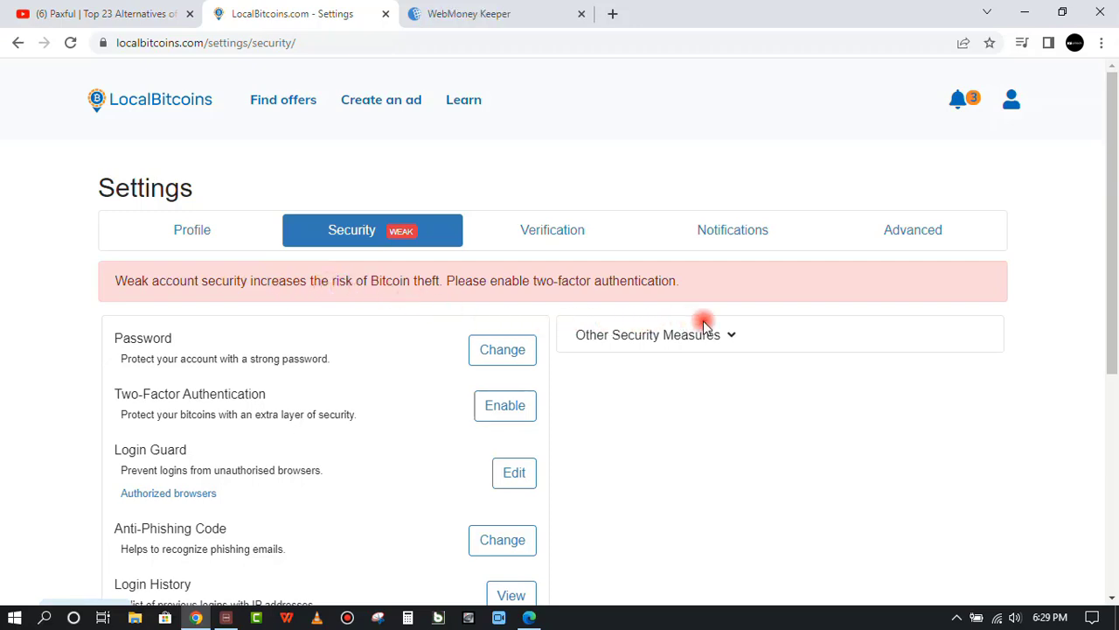
Step: Go to the Wallet page from the account menu
click(1012, 99)
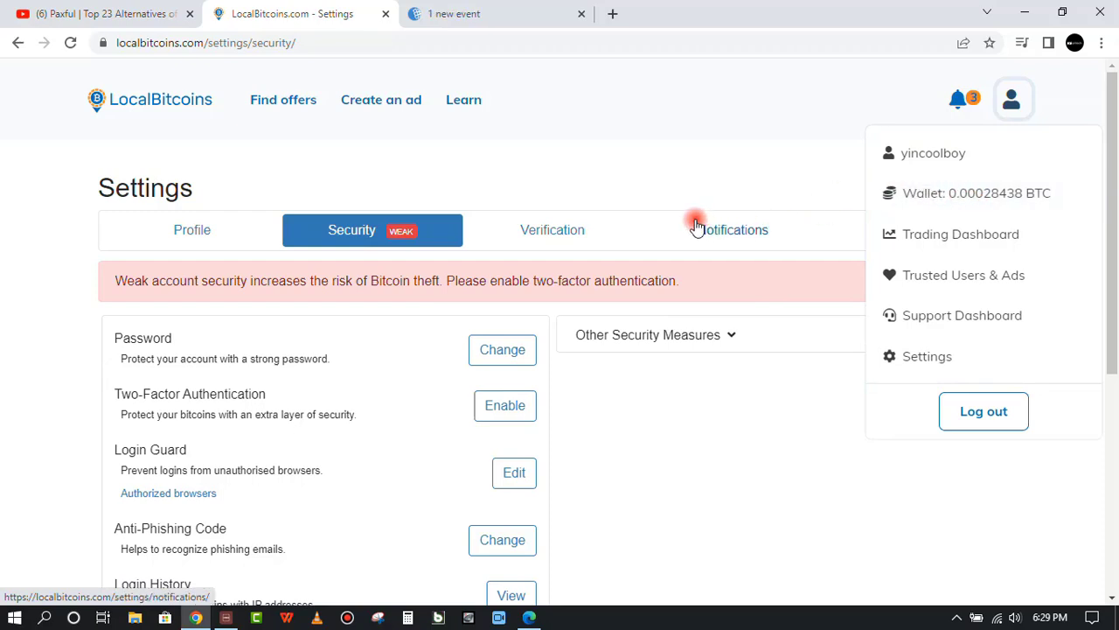
click(1012, 98)
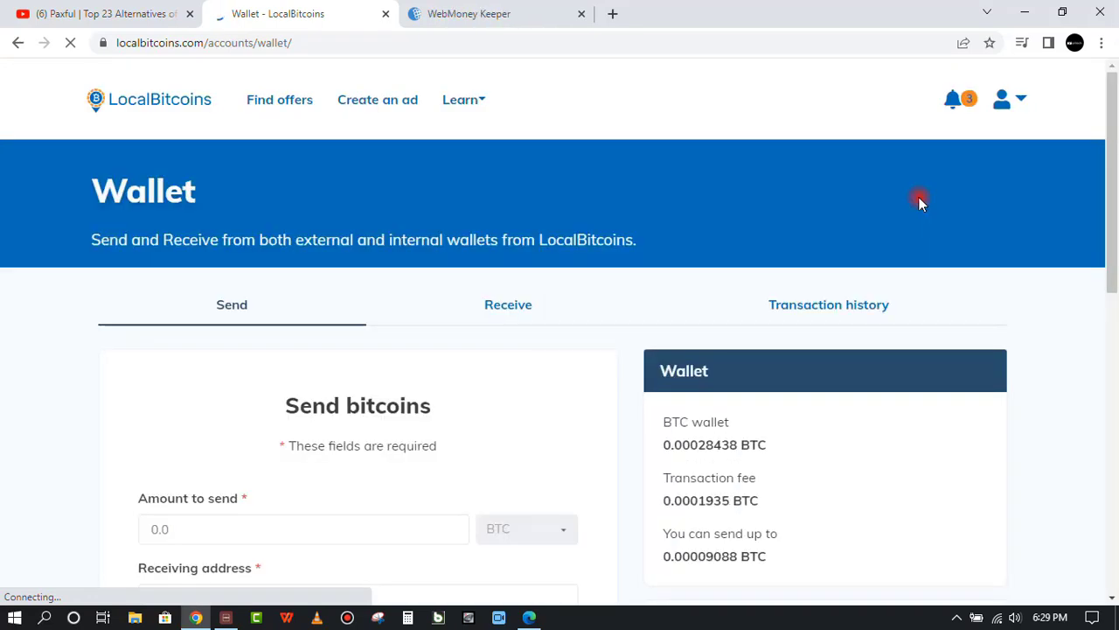
Step: Try sending 0.0005 and 0.0002 BTC, confirm the 0.00009088 BTC limit, and enter address text
scroll(down, 3)
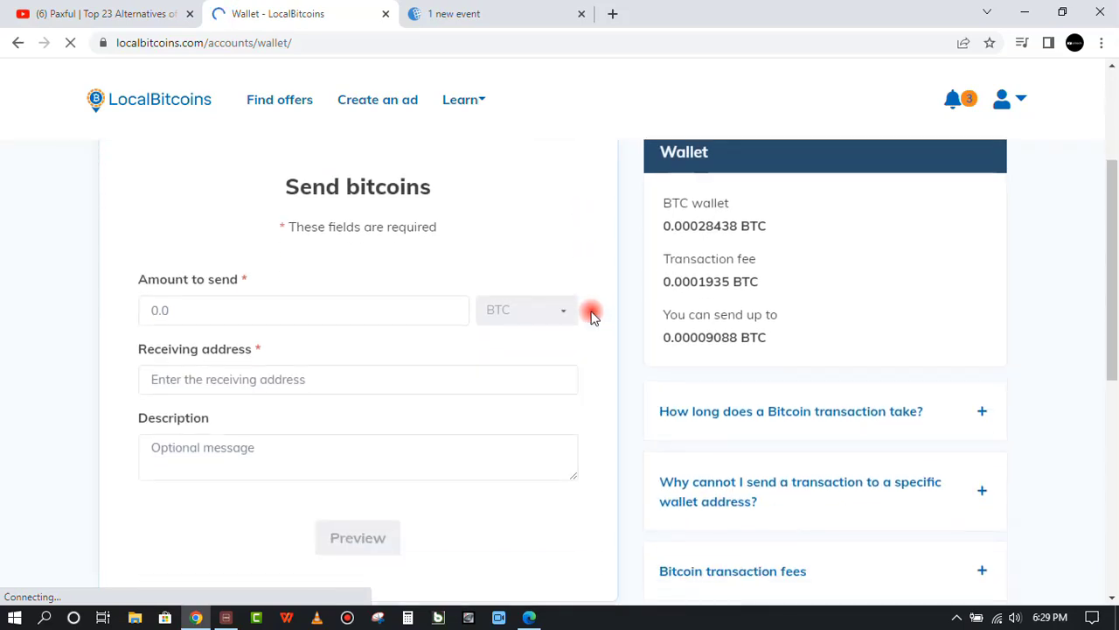
mouse_move(410, 320)
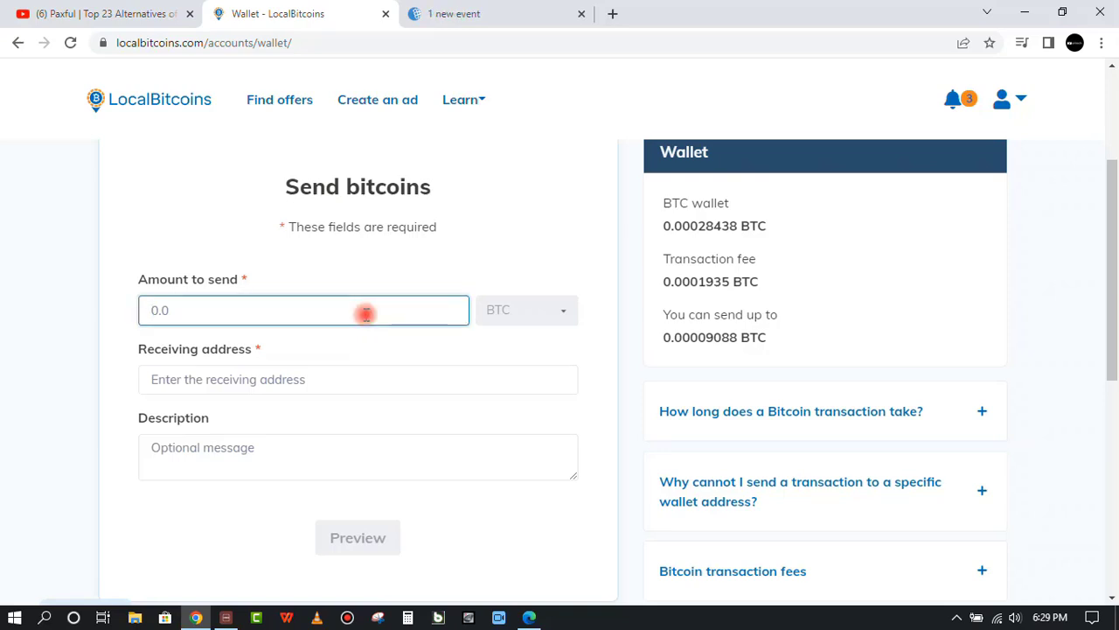
text(0)
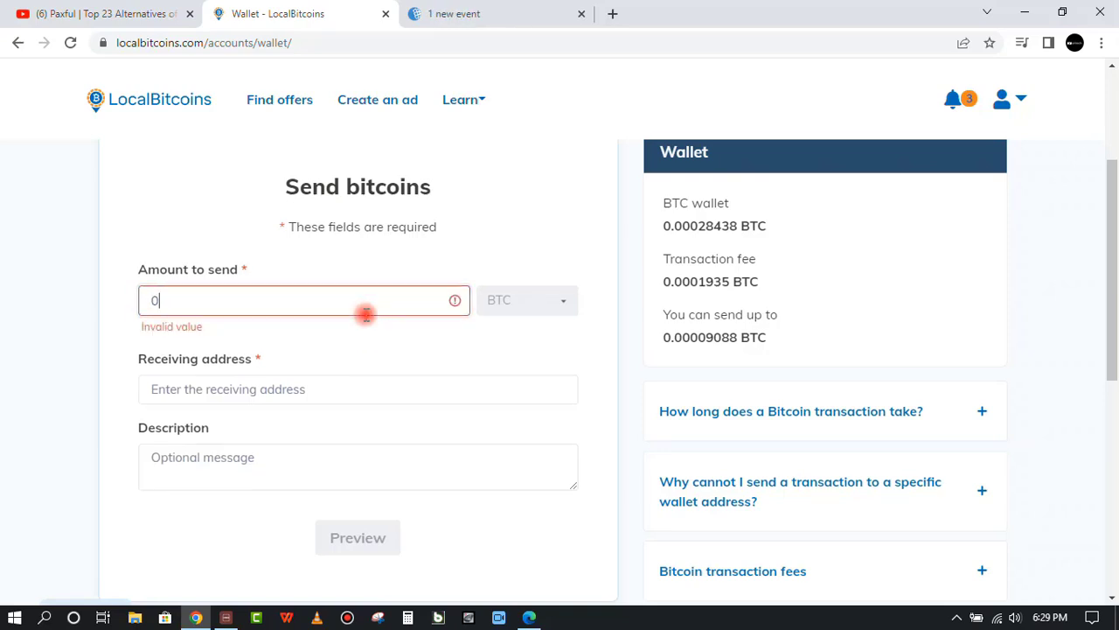
text(.0002843)
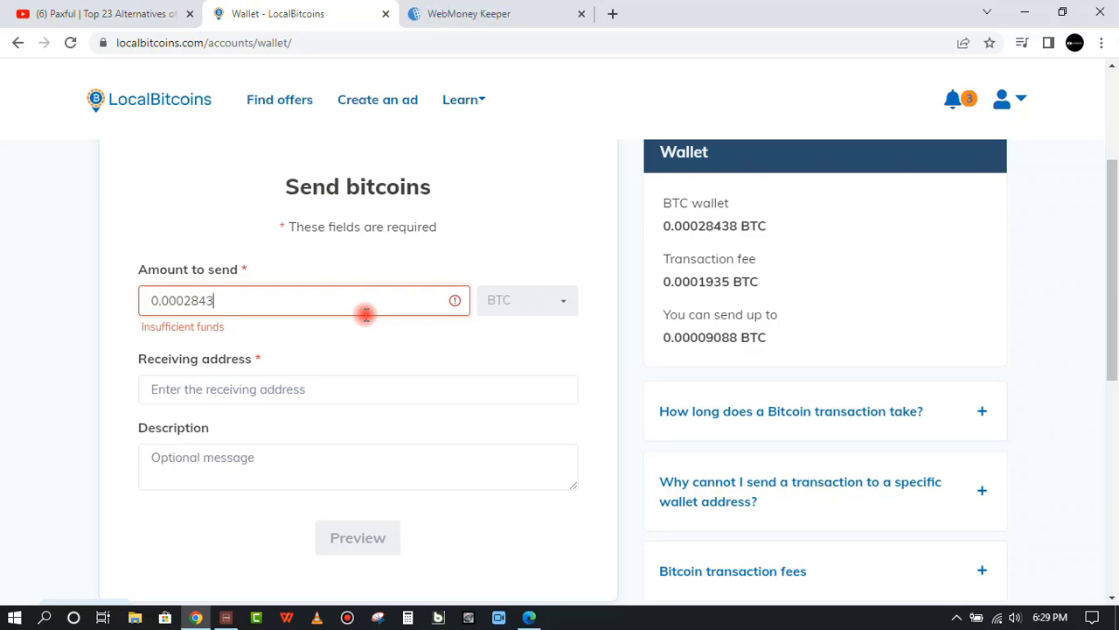
text(0.0005)
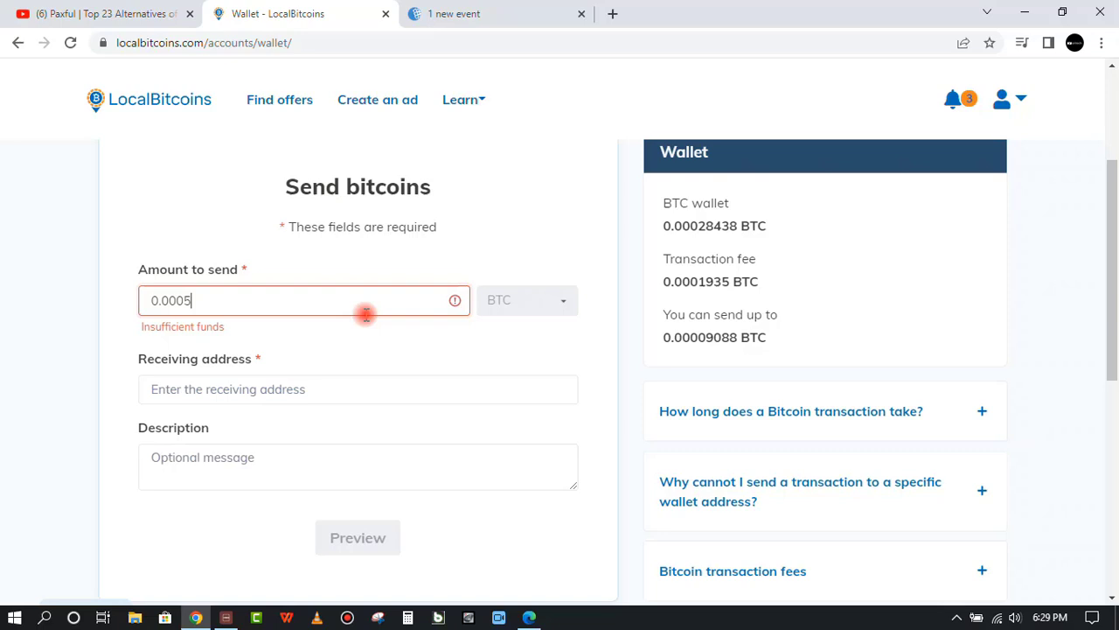
text(0.0002)
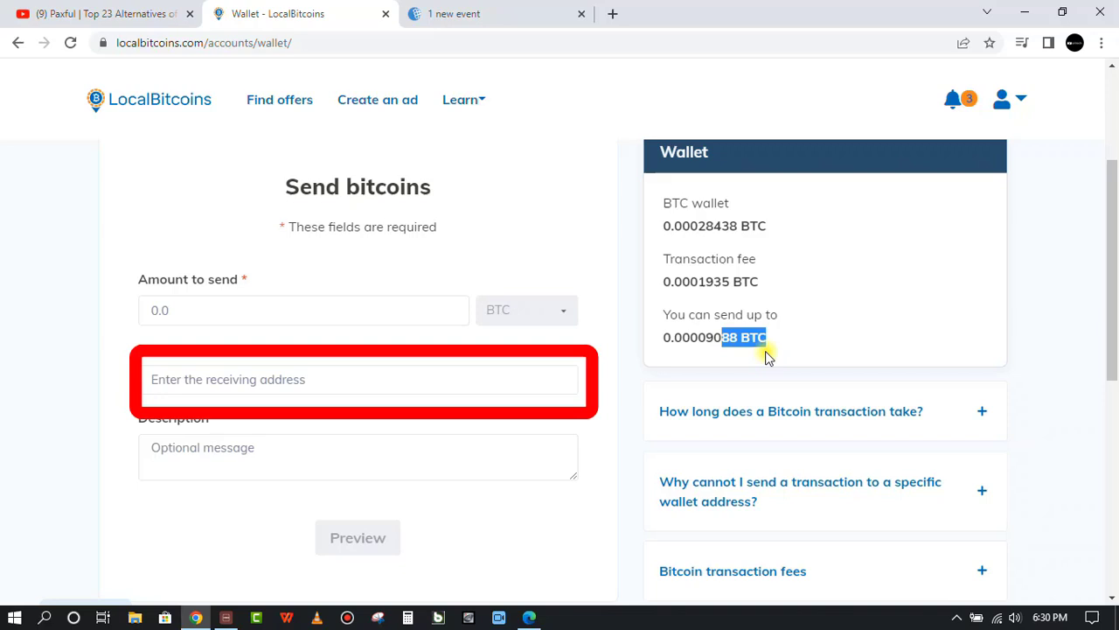
text(paste yout btc here address her)
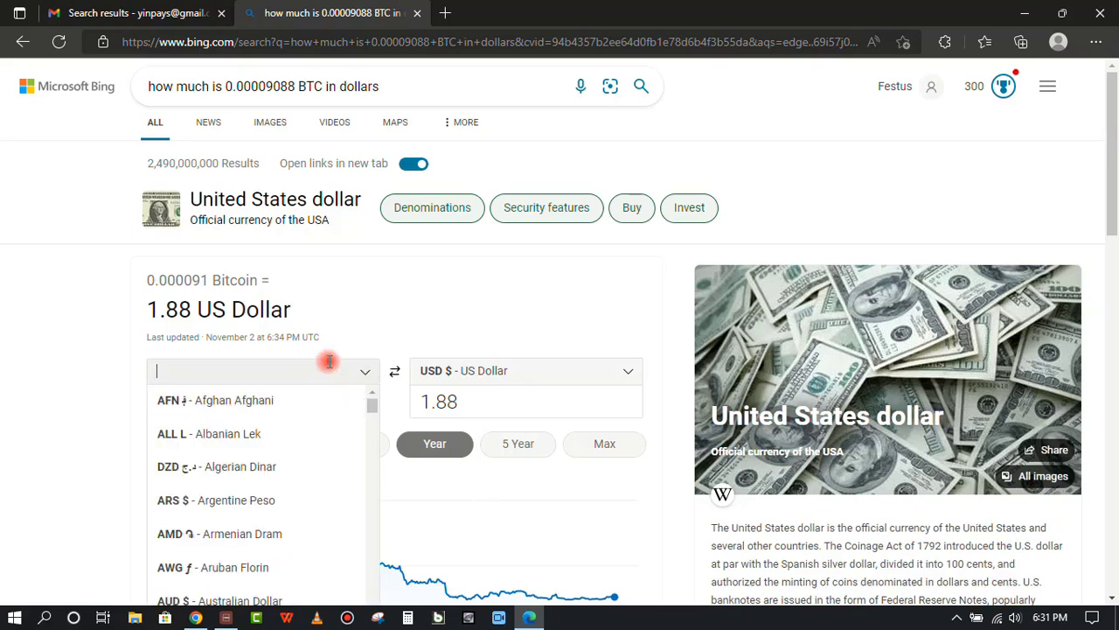
Step: Choose Ghana Cedi in Bing's converter and replace the 0.000091 amount with 1.88
text(ce)
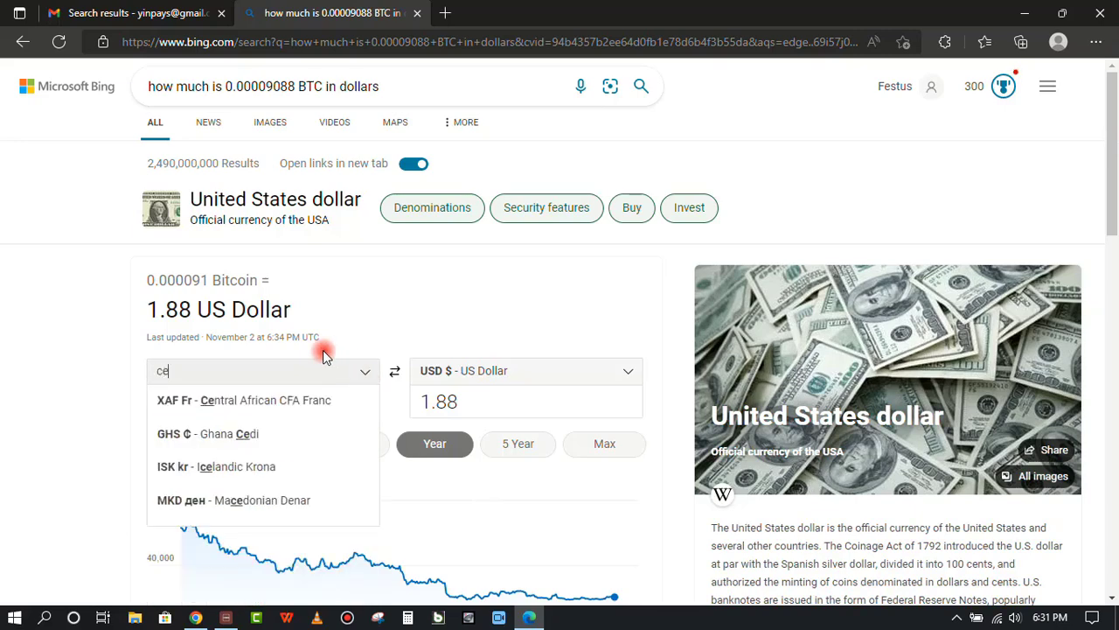
click(214, 433)
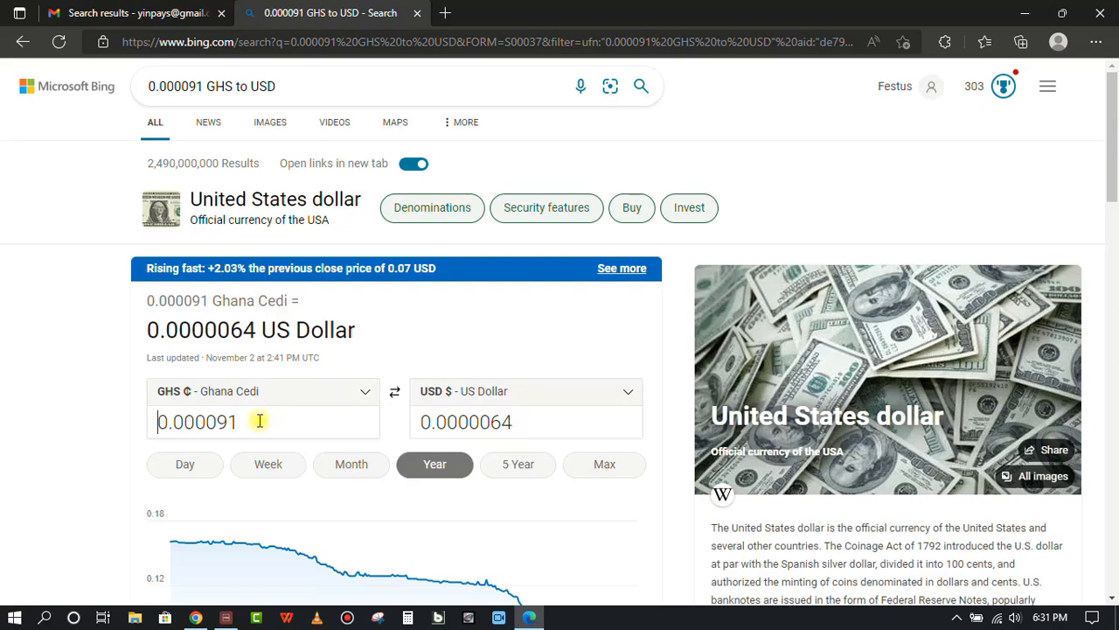
triple_click(197, 421)
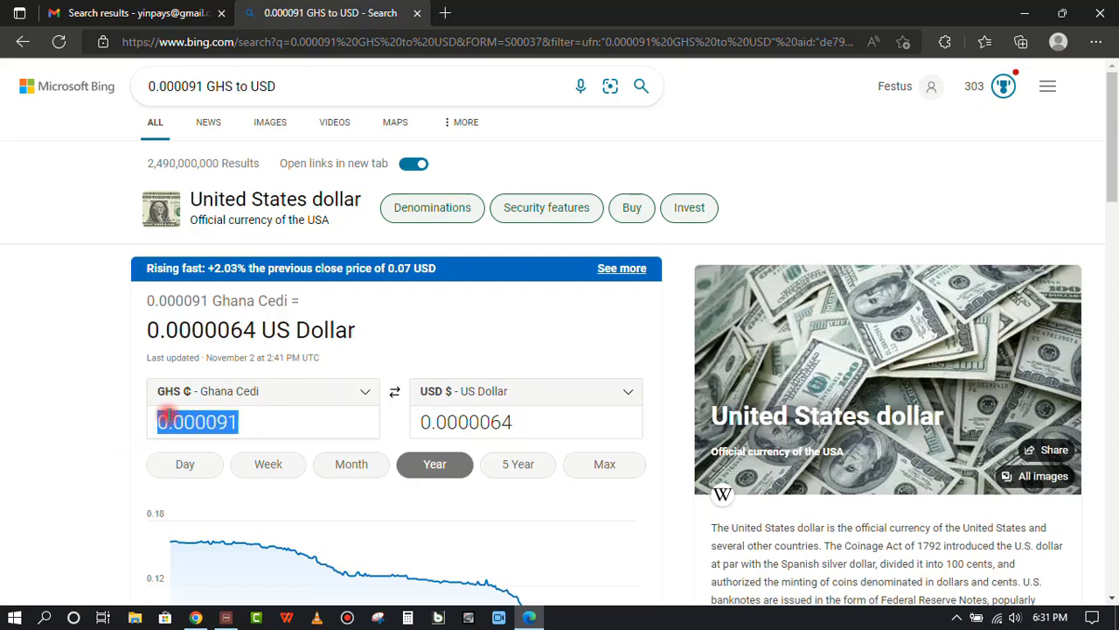
text(1.88)
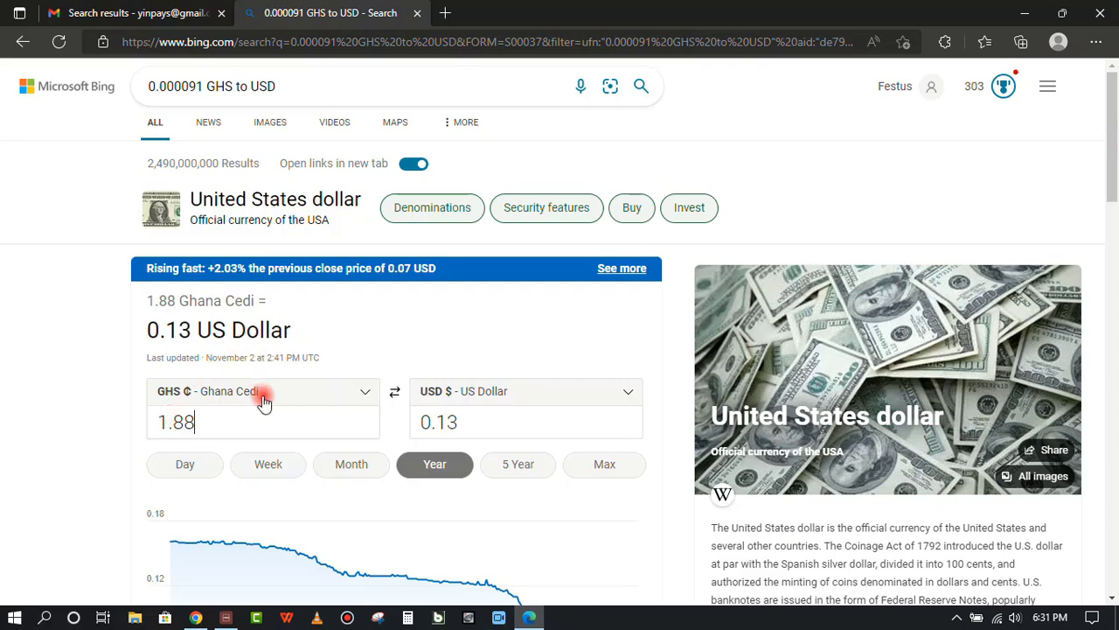
Step: Set the source currency to US dollar, giving 1.88 USD = 24.82 Ghana Cedi
click(263, 391)
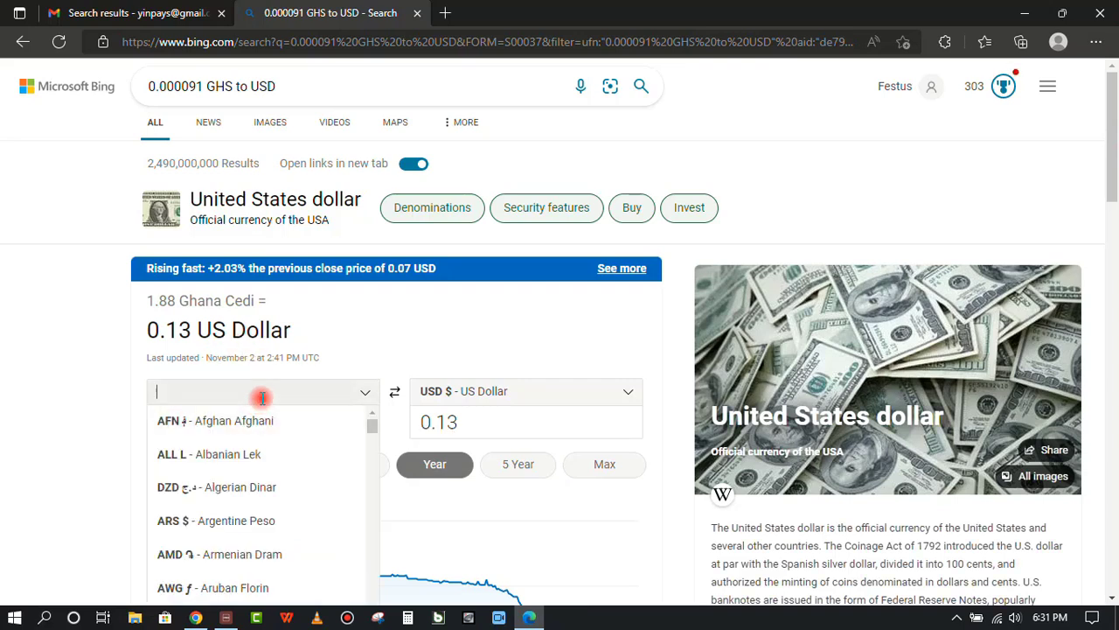
text(doll)
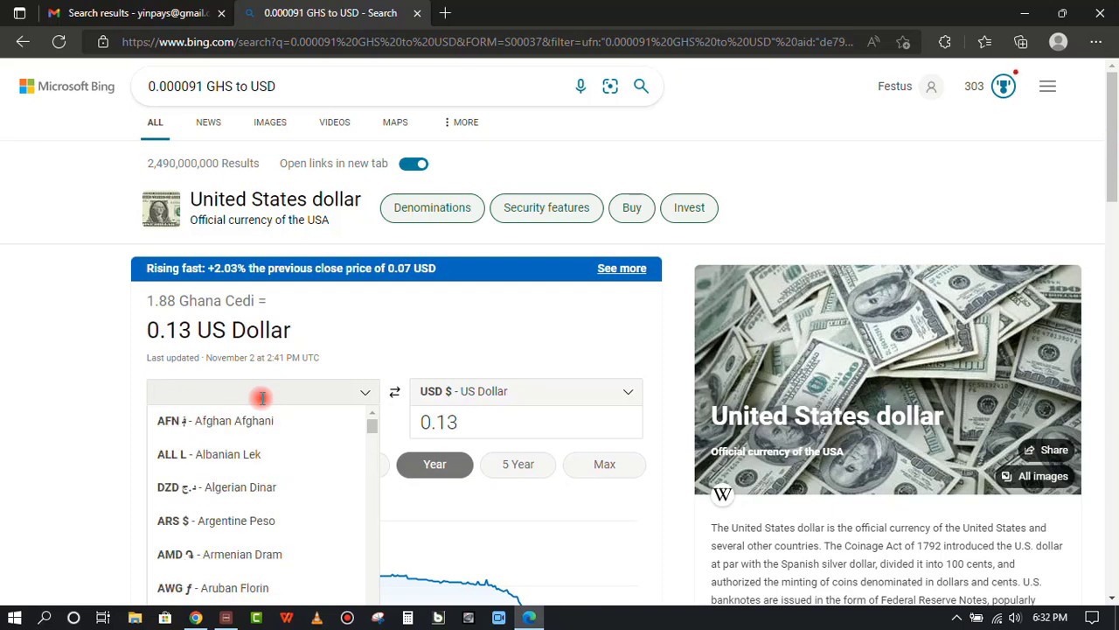
text(us)
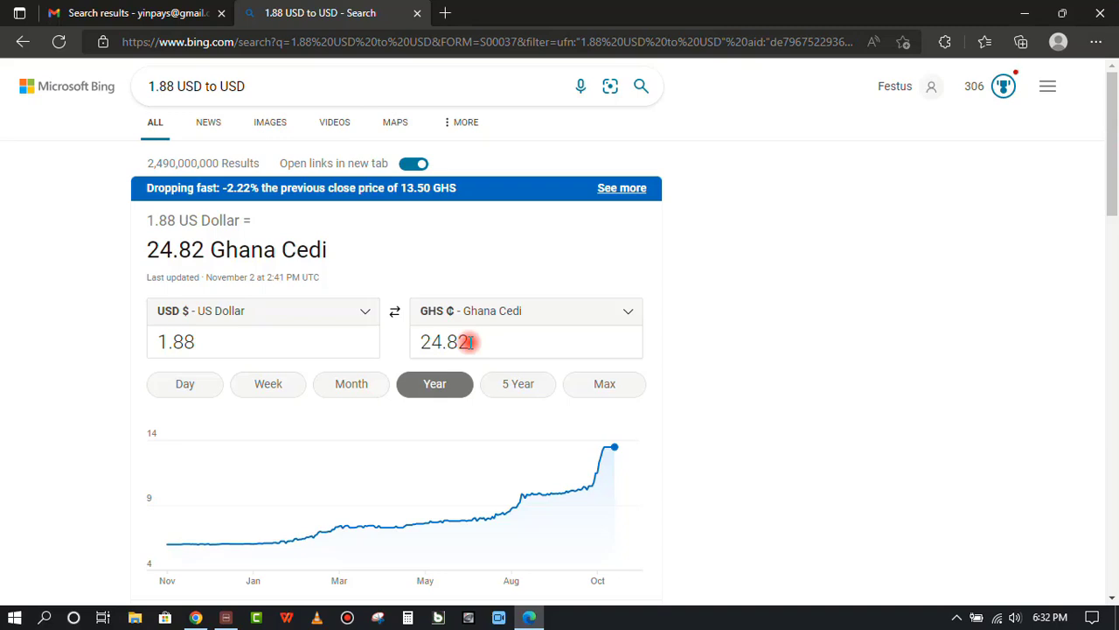
click(262, 341)
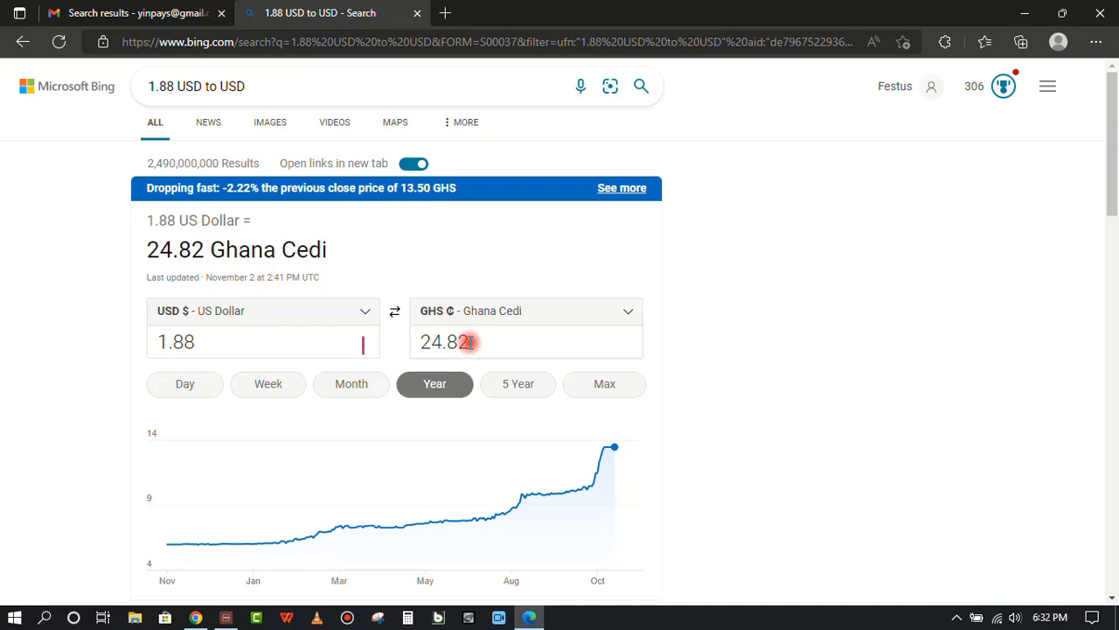